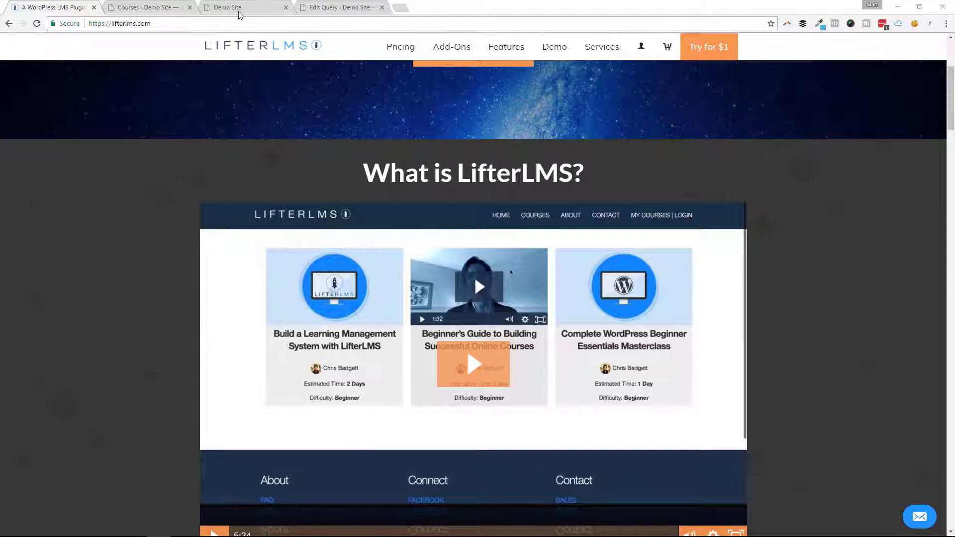
# Review the Courses list and Demo Site home page, then return to the LifterLMS query editor.
pyautogui.click(146, 7)
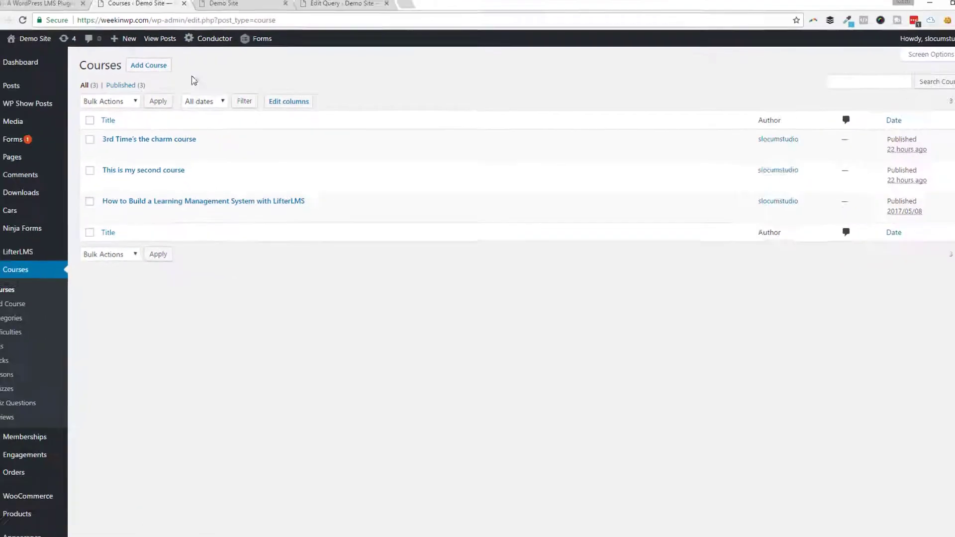
pyautogui.click(225, 4)
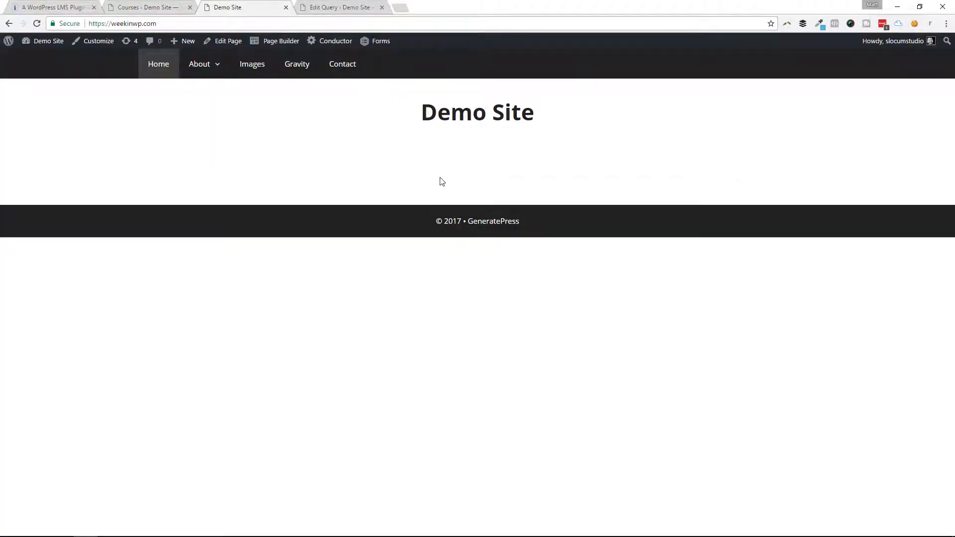
pyautogui.click(341, 7)
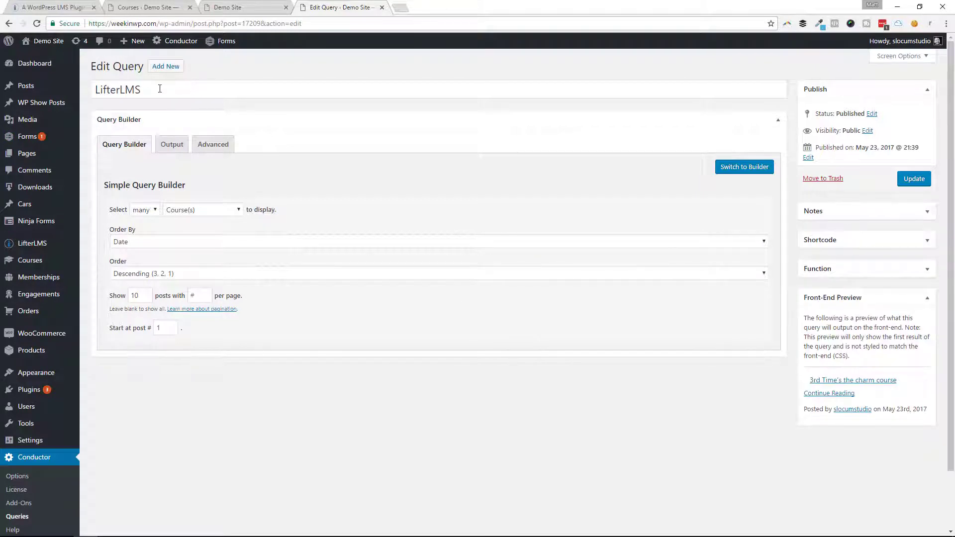
pyautogui.moveTo(903, 227)
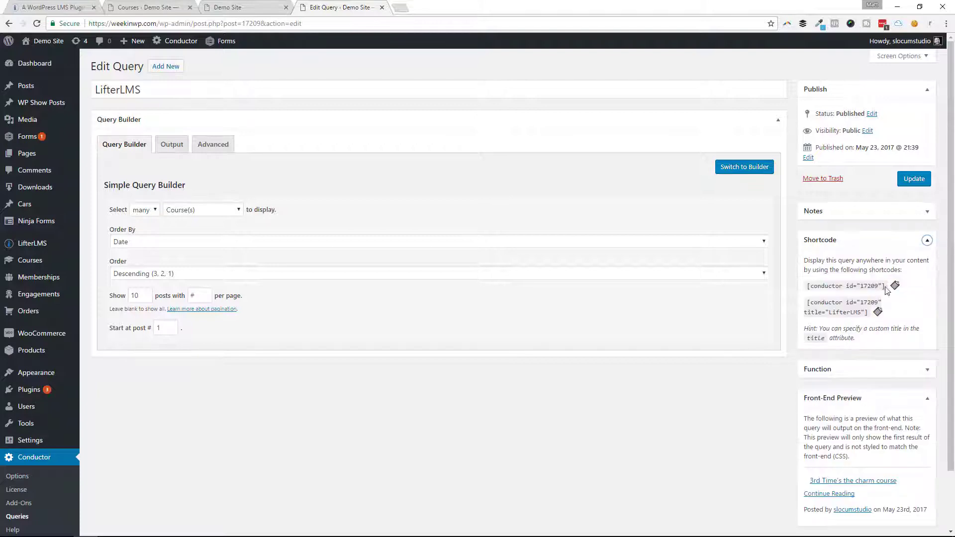
# Keep Course(s) as the query's content type and view its Columns display settings.
pyautogui.click(237, 7)
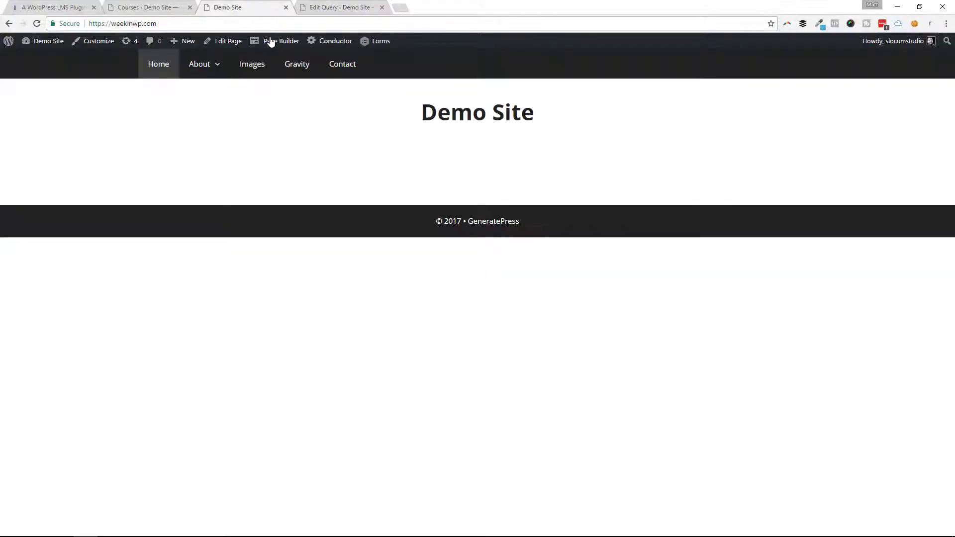
pyautogui.click(338, 7)
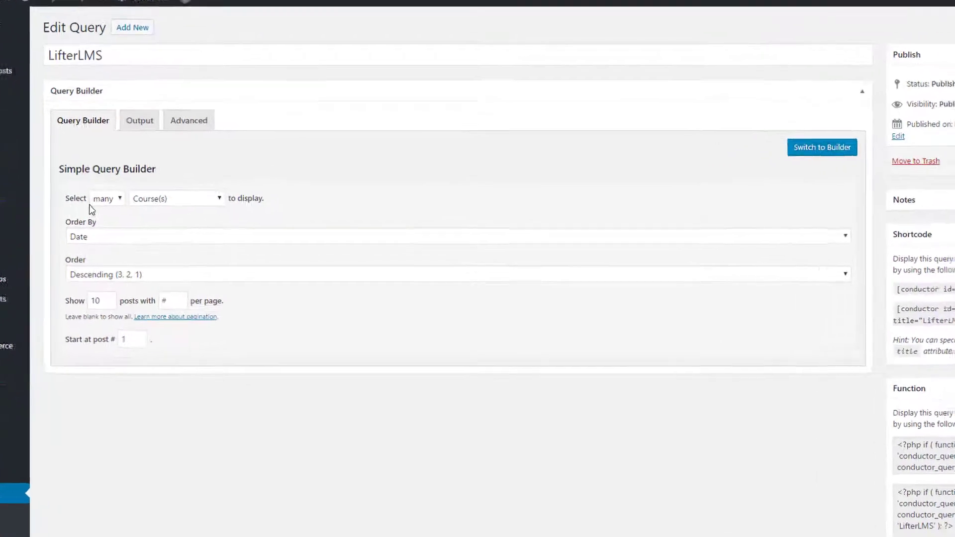
pyautogui.scroll(-3)
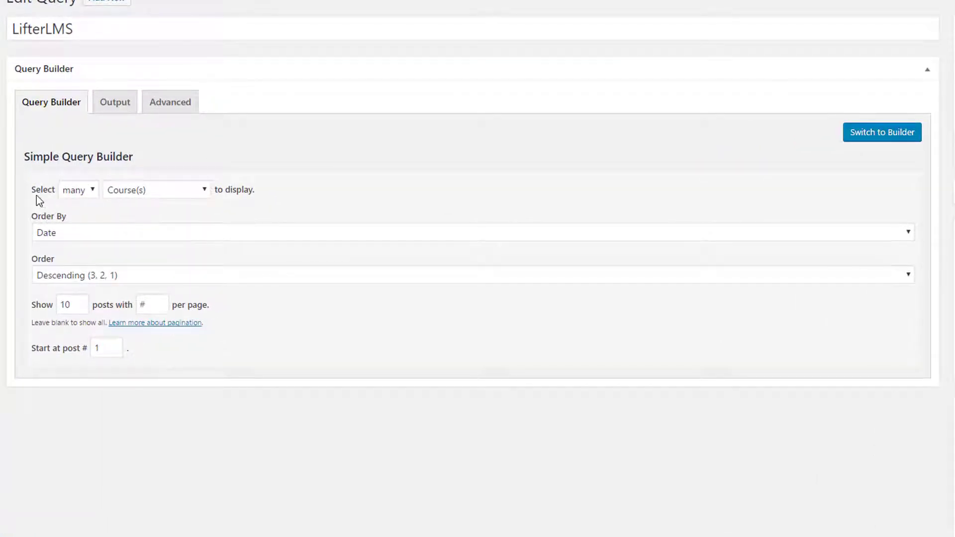
pyautogui.click(155, 189)
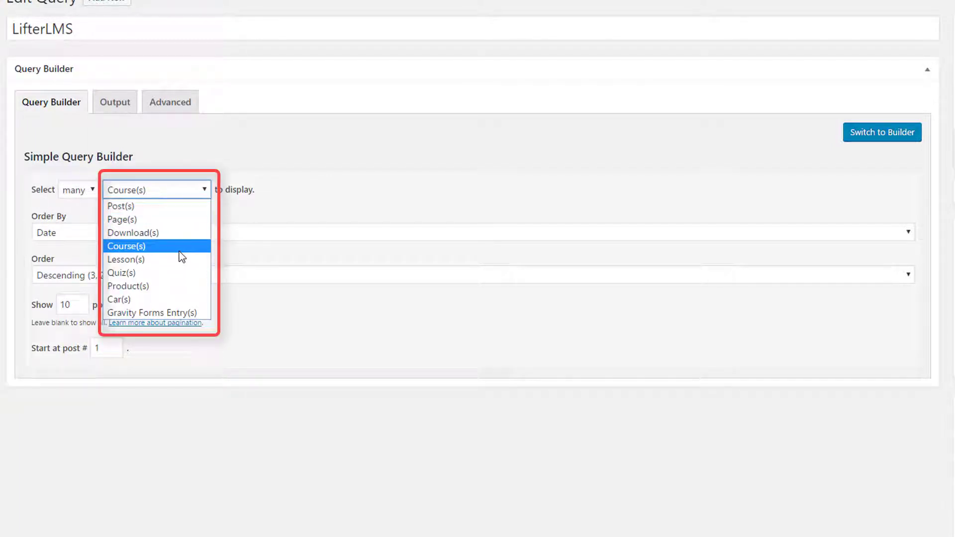
pyautogui.click(127, 246)
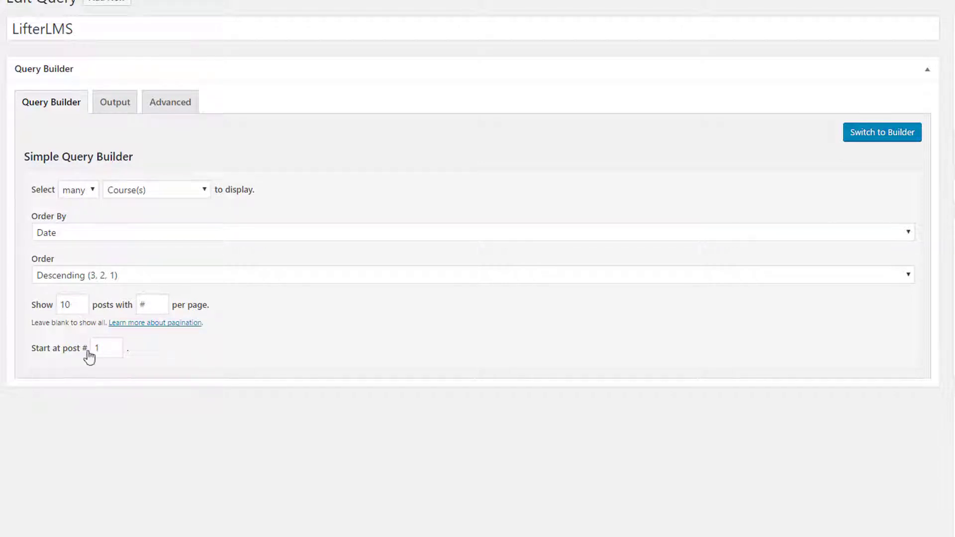
pyautogui.moveTo(155, 322)
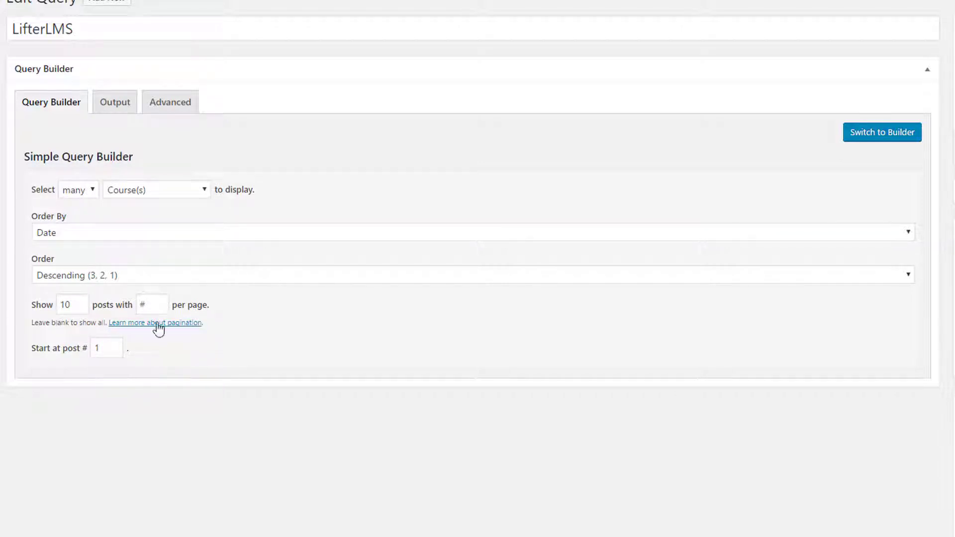
pyautogui.click(115, 102)
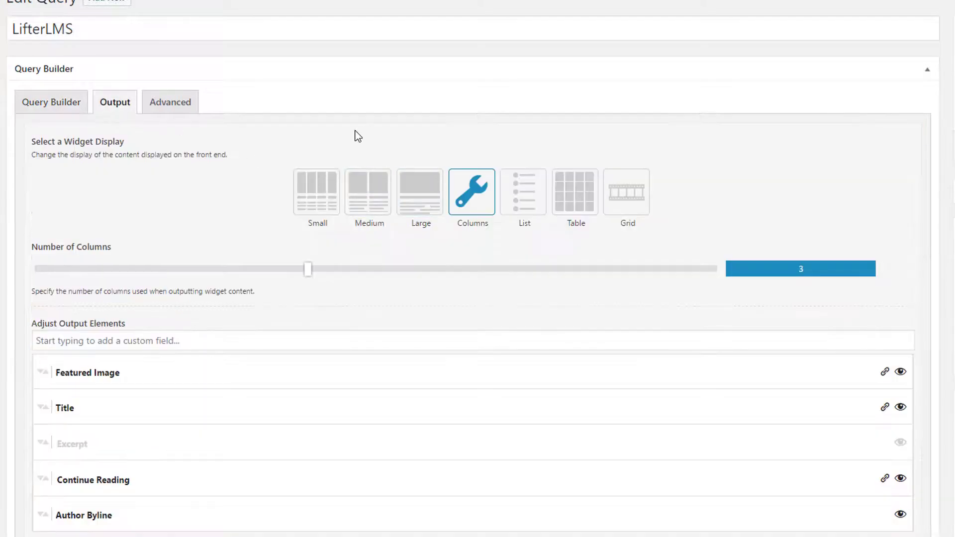
pyautogui.moveTo(359, 301)
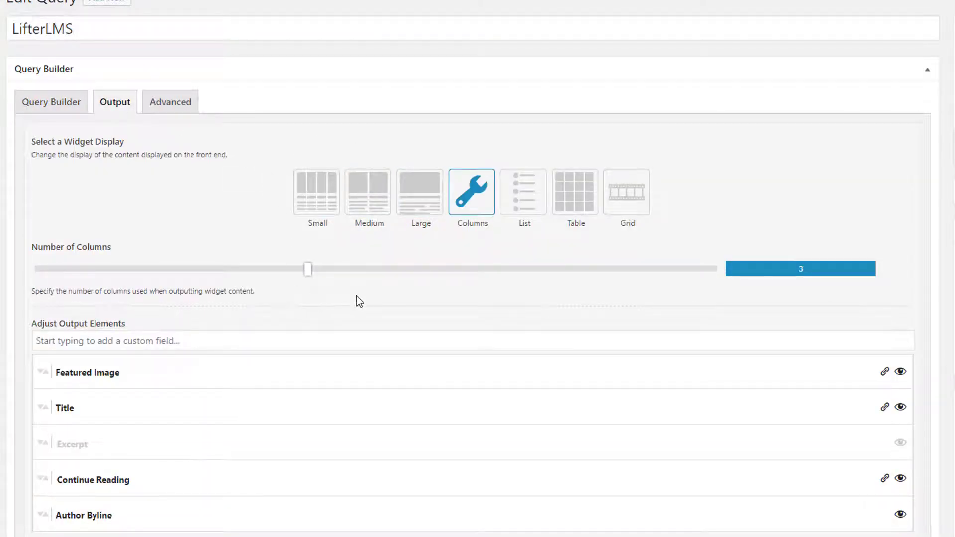
pyautogui.scroll(-3)
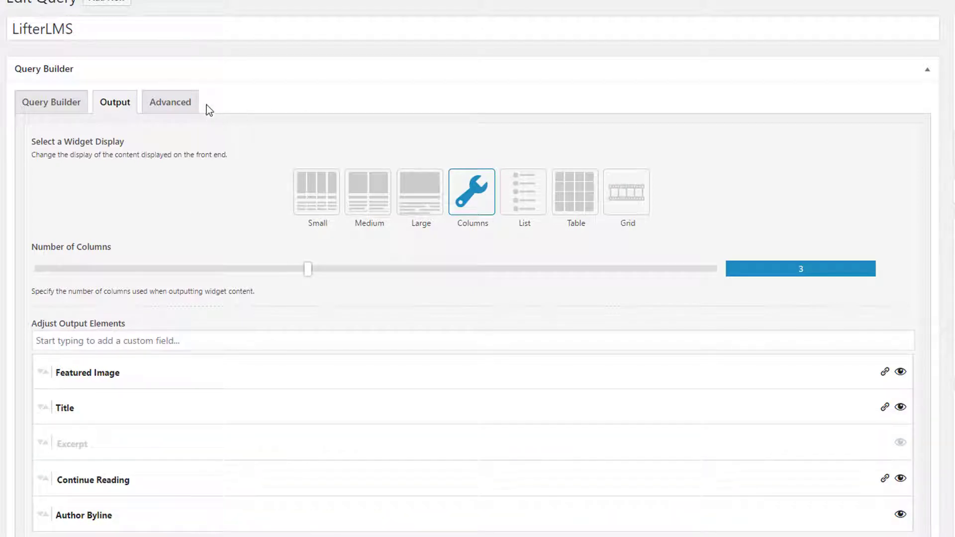
pyautogui.moveTo(220, 109)
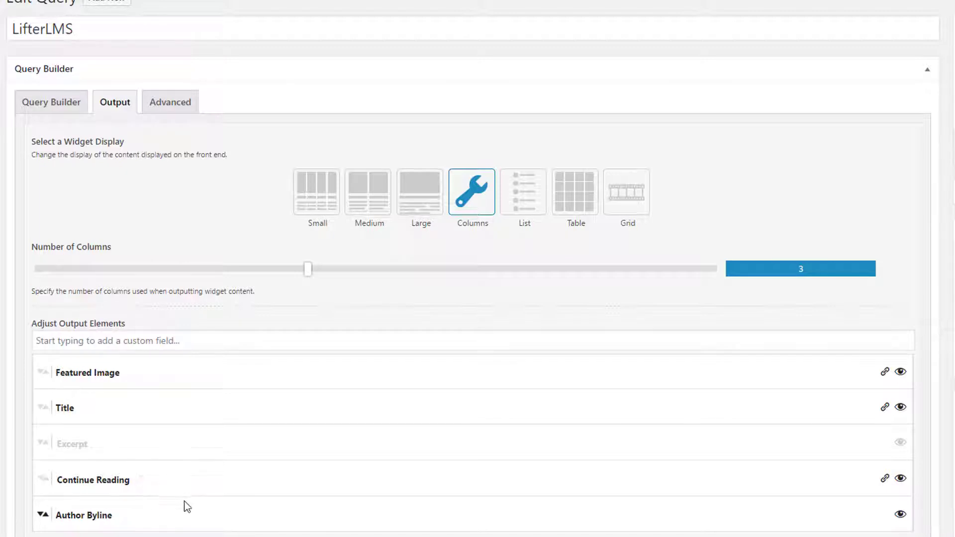
pyautogui.moveTo(91, 443)
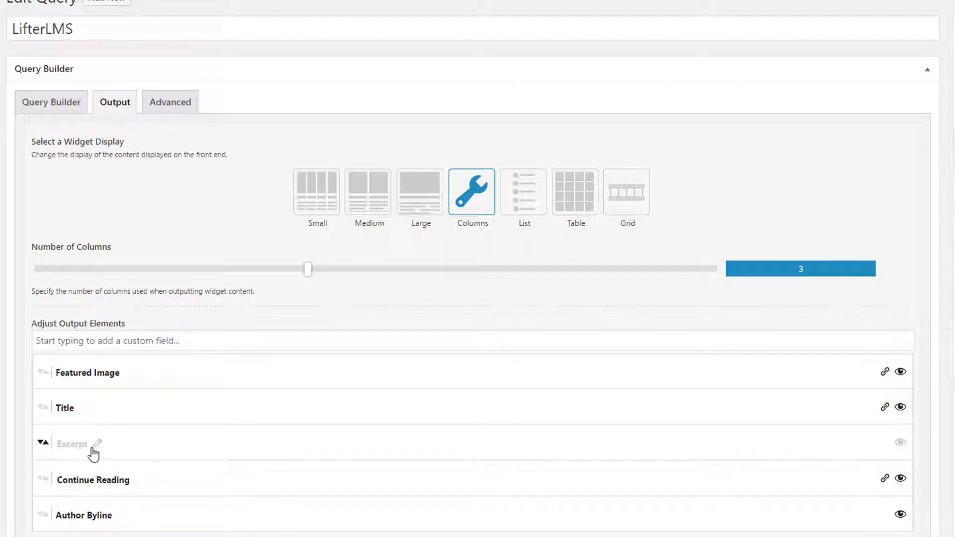
pyautogui.moveTo(288, 454)
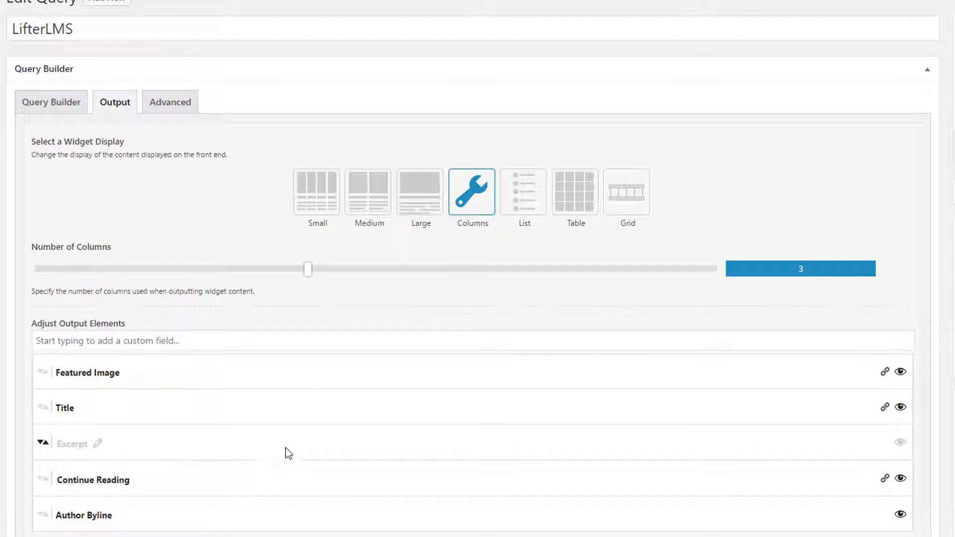
pyautogui.moveTo(885, 439)
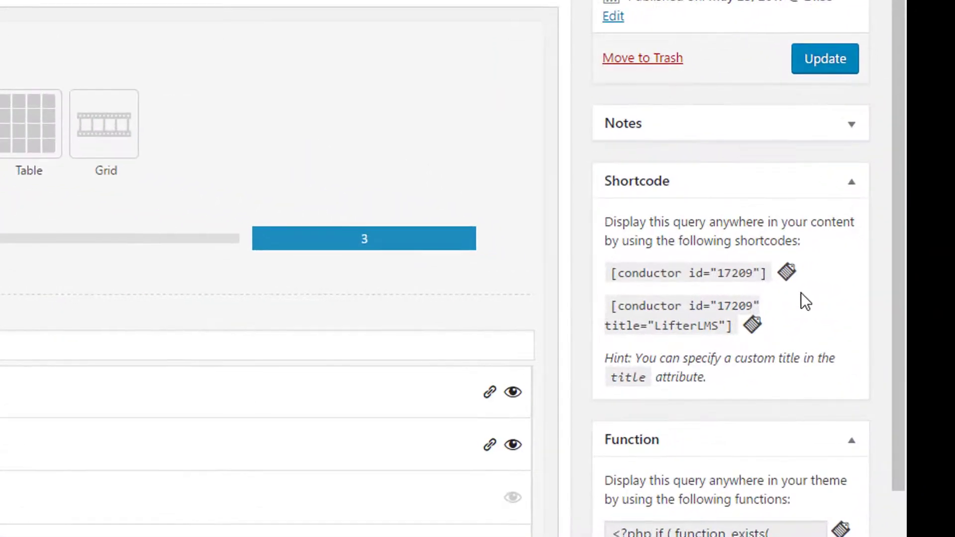
# Confirm the home page holds the [conductor id="17209"] shortcode and view its three-column course output.
pyautogui.click(785, 272)
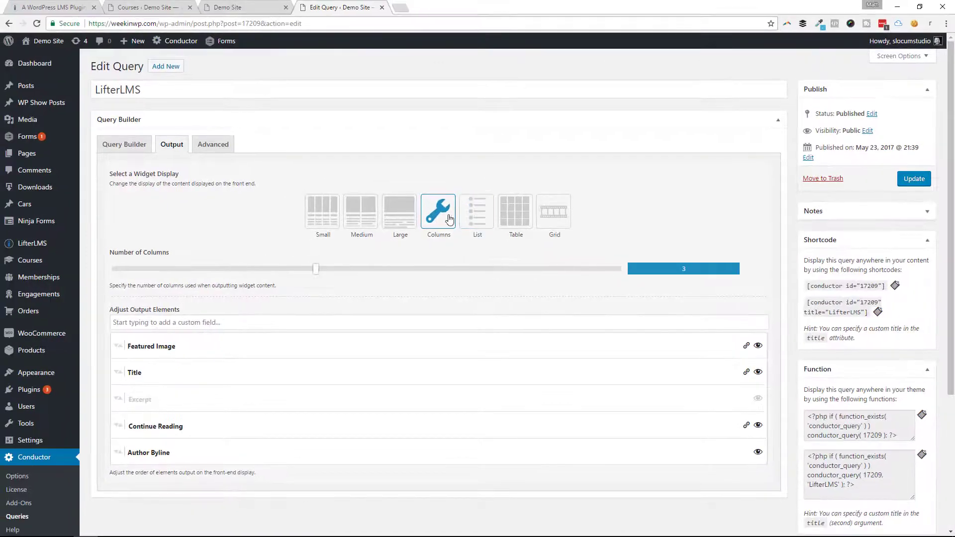
pyautogui.click(240, 7)
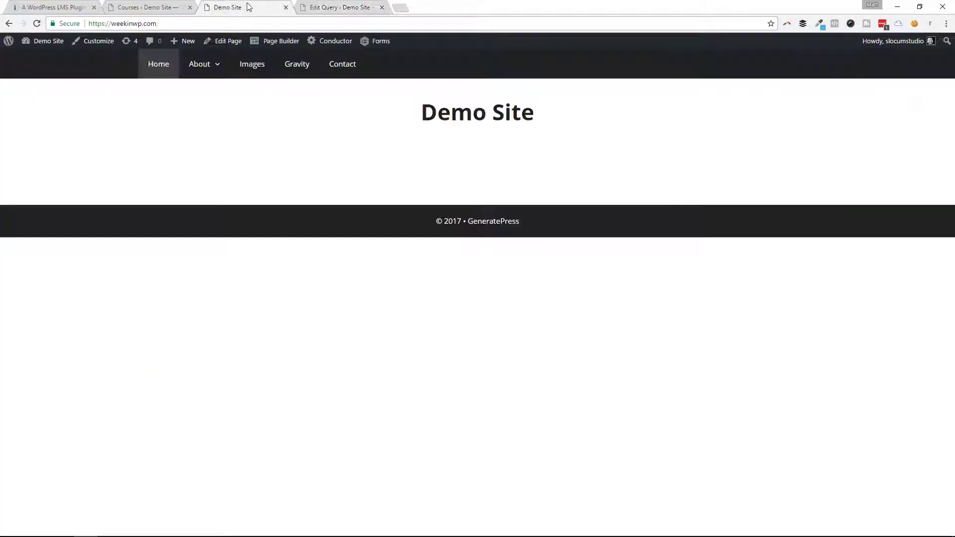
pyautogui.click(228, 41)
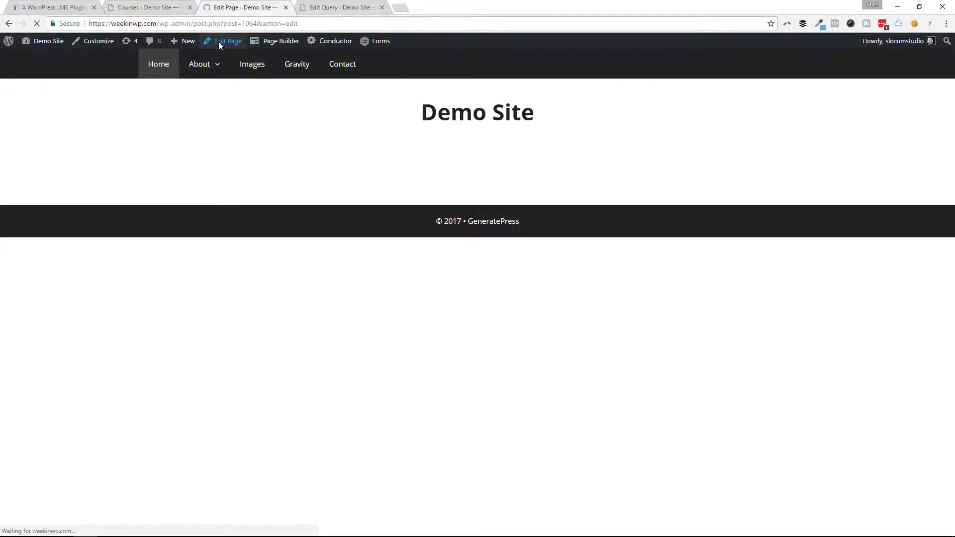
pyautogui.click(229, 41)
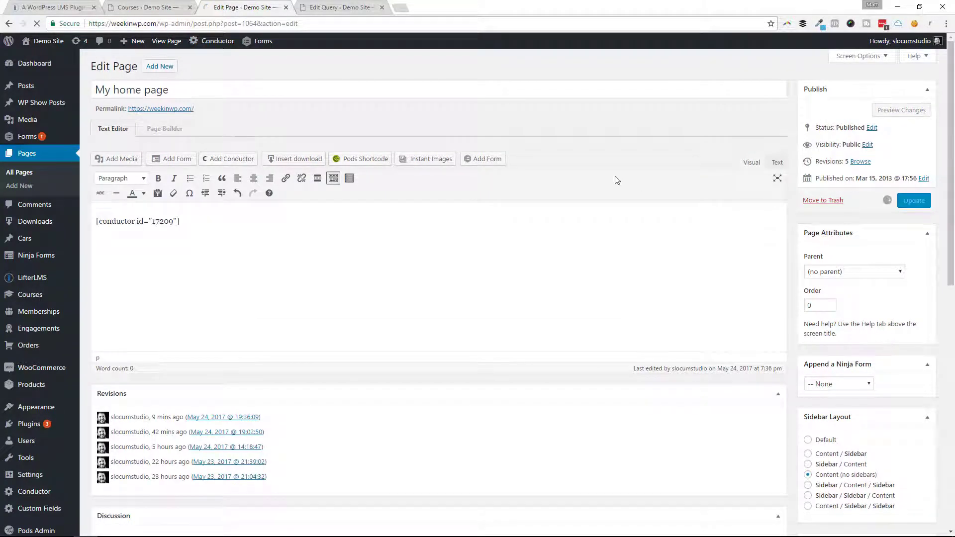
pyautogui.click(913, 200)
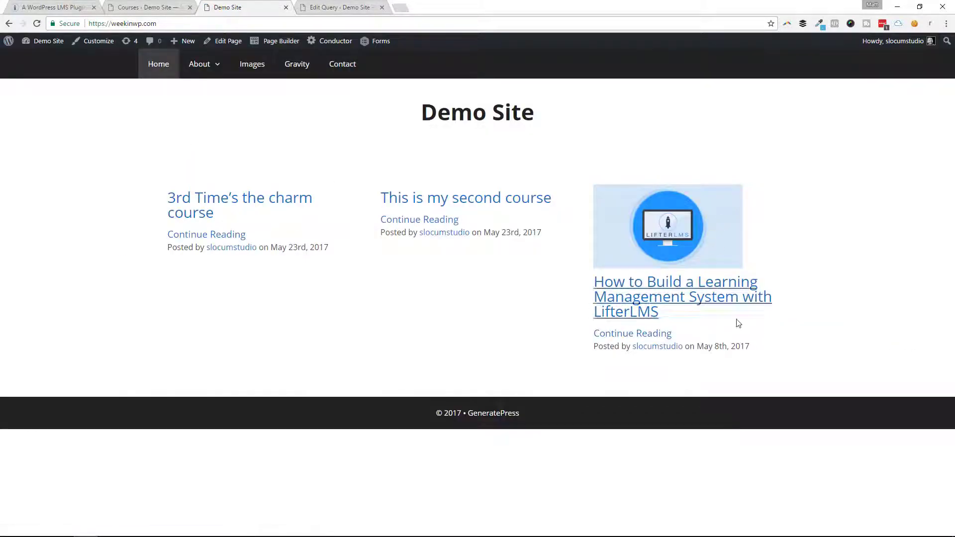
pyautogui.moveTo(469, 292)
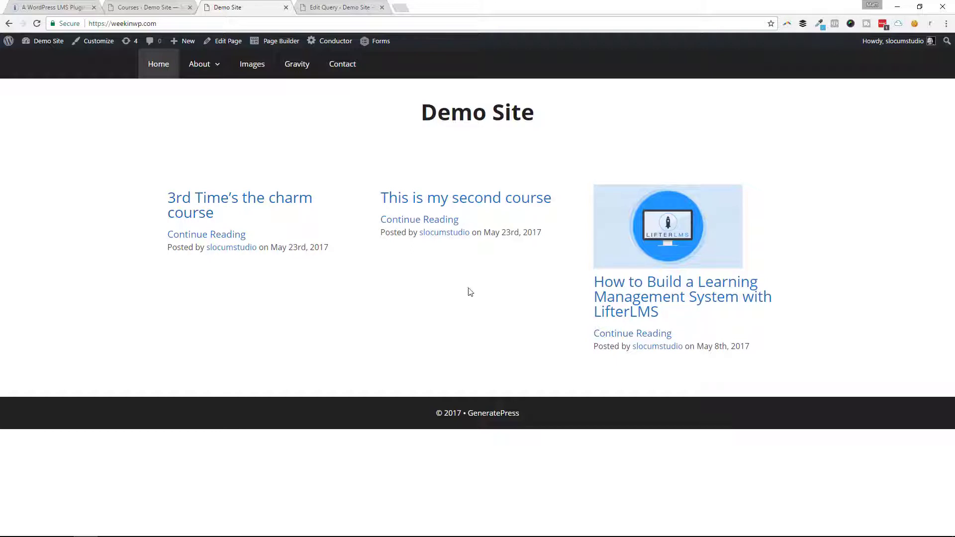
pyautogui.moveTo(657, 294)
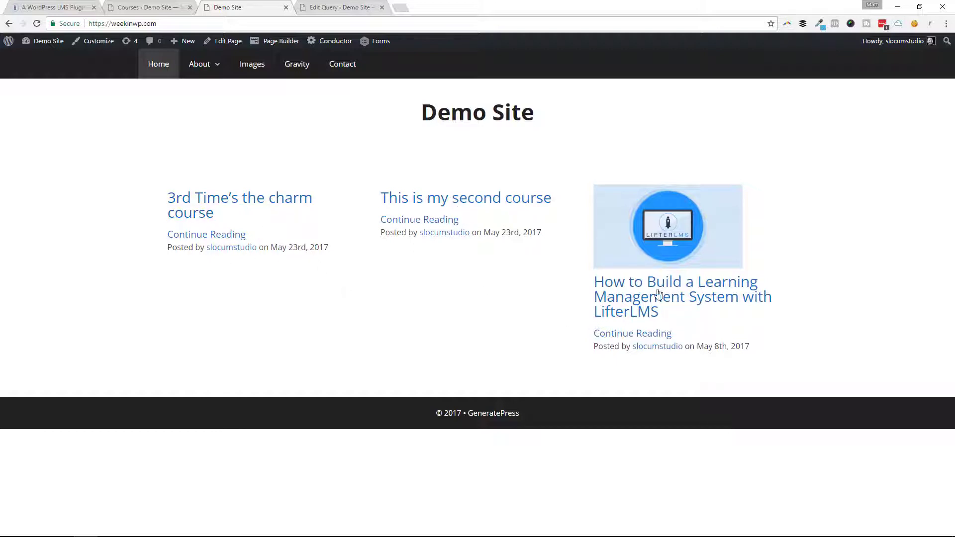
# Reload the home page so courses show Register for this course links.
pyautogui.click(341, 7)
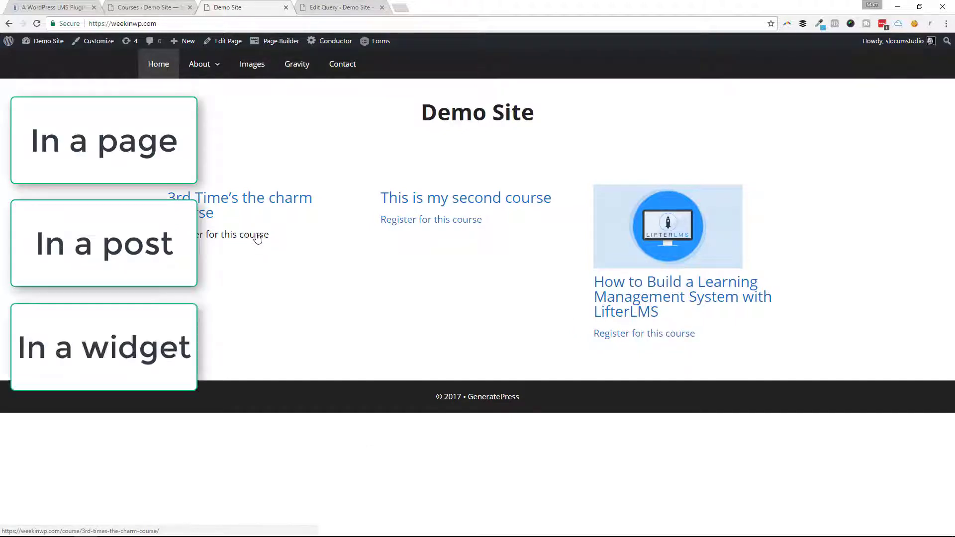
pyautogui.moveTo(542, 213)
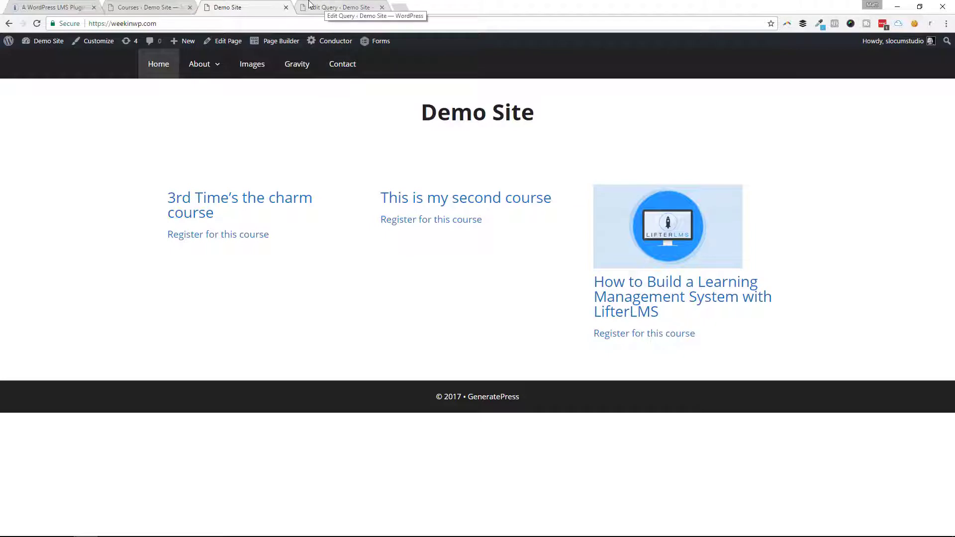
# Switch the LifterLMS query output to the Table widget display and save it.
pyautogui.click(341, 7)
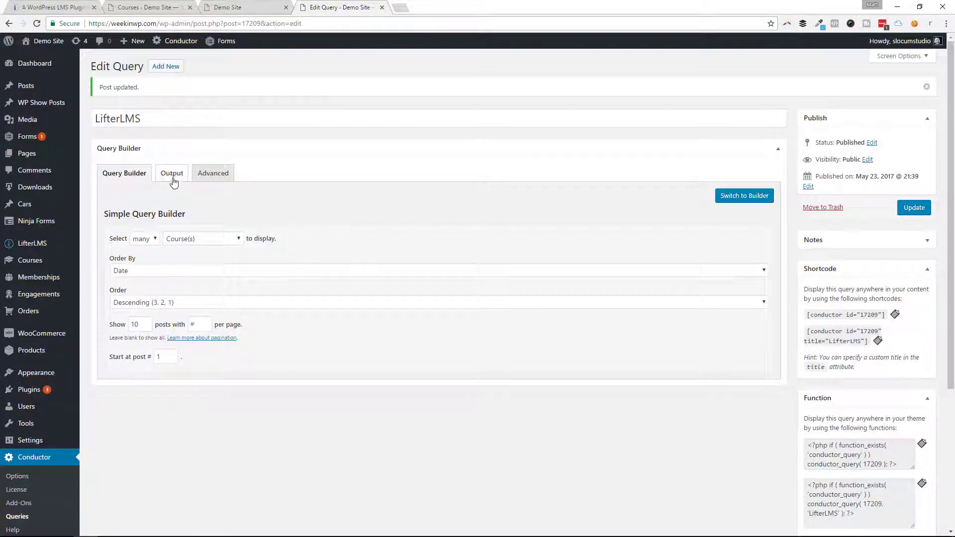
pyautogui.click(172, 173)
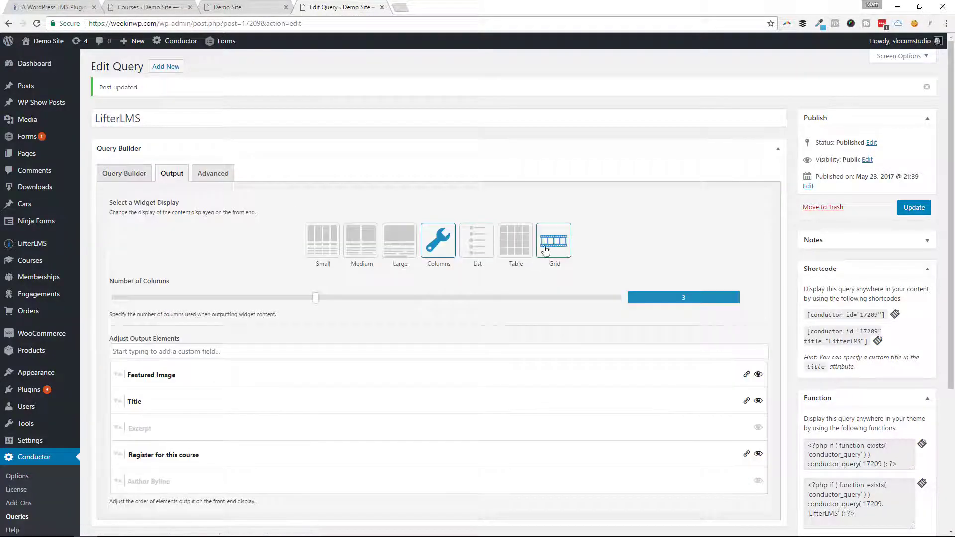
pyautogui.click(514, 239)
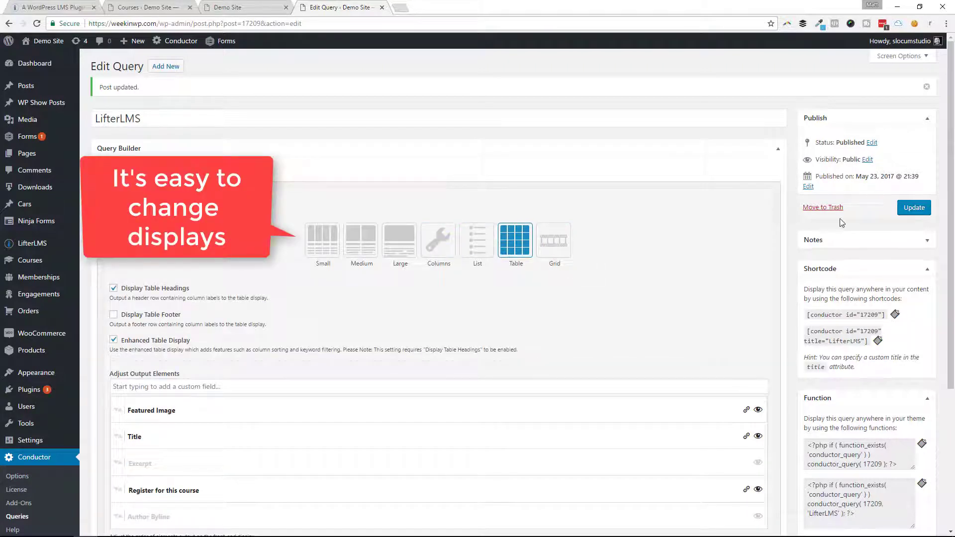
pyautogui.click(244, 7)
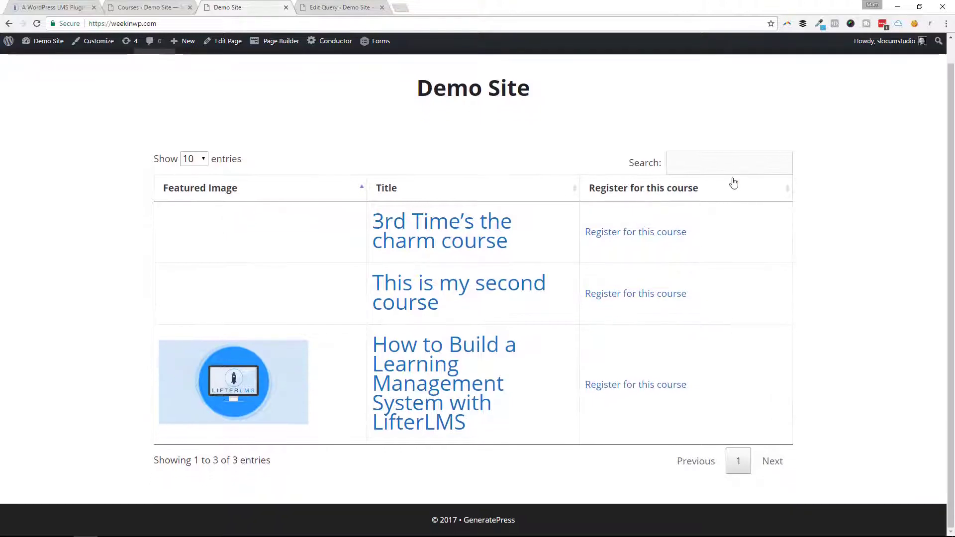
pyautogui.click(729, 163)
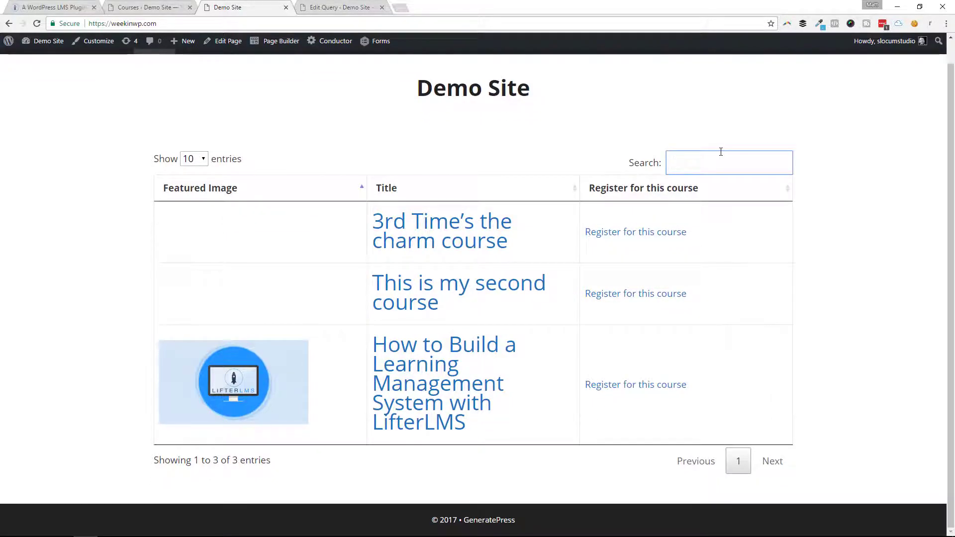
pyautogui.write('lms')
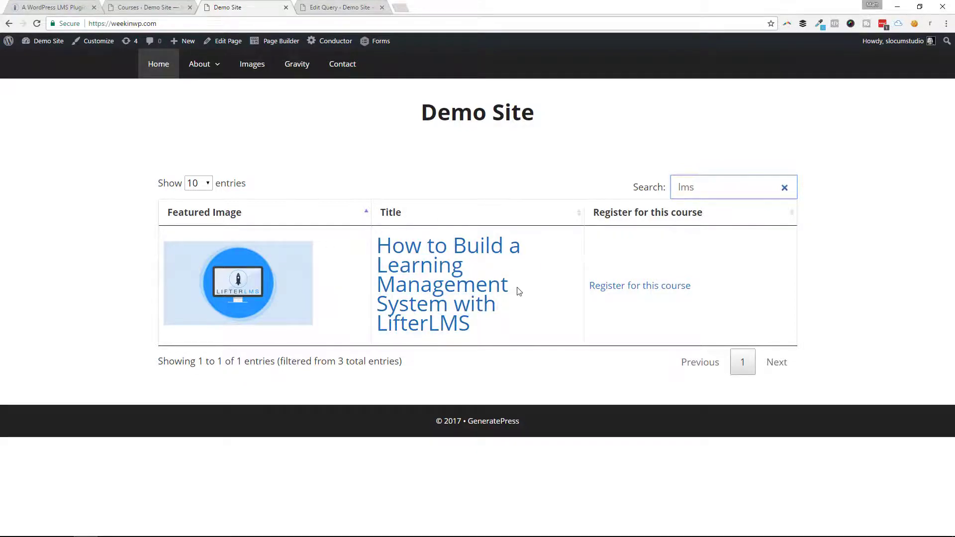
pyautogui.click(639, 285)
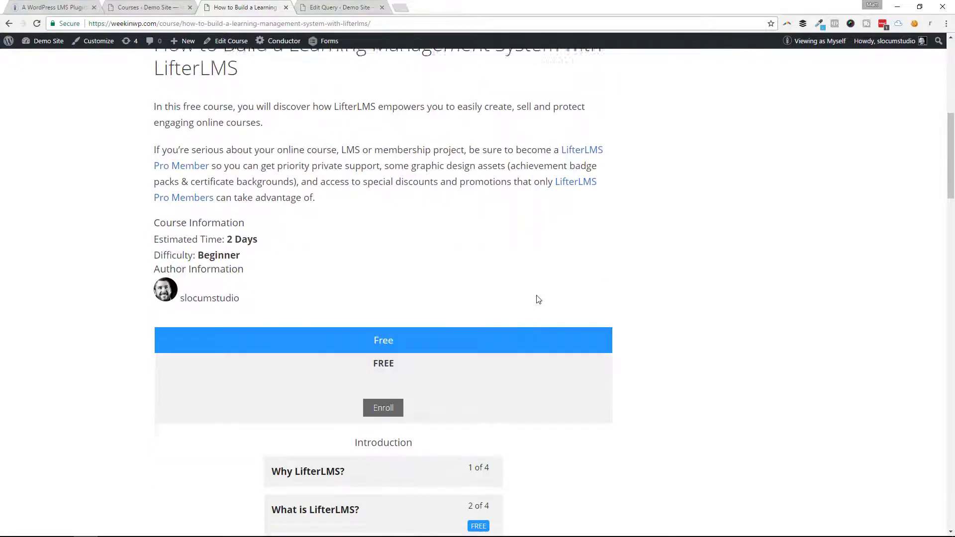
pyautogui.scroll(-3)
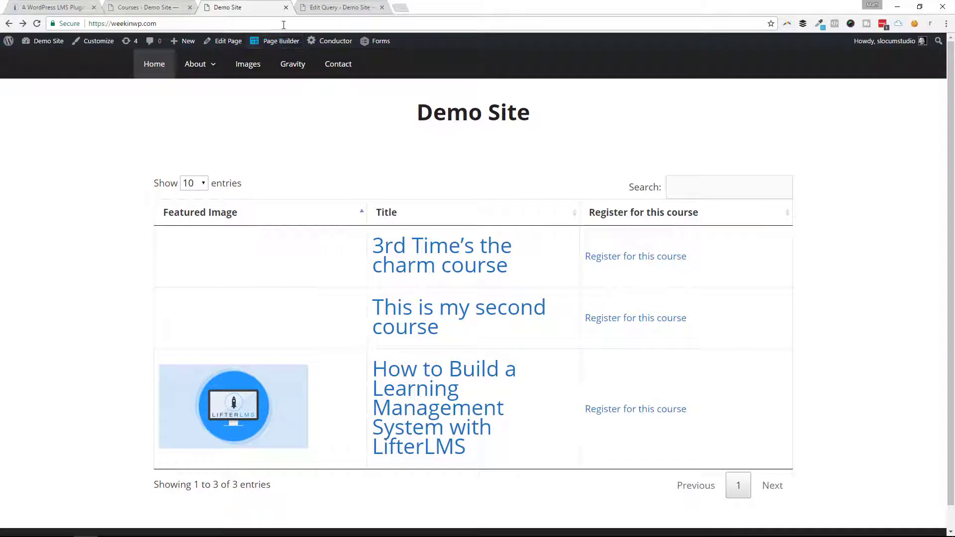
# Sort the home-page course table by its Register for this course column.
pyautogui.click(146, 7)
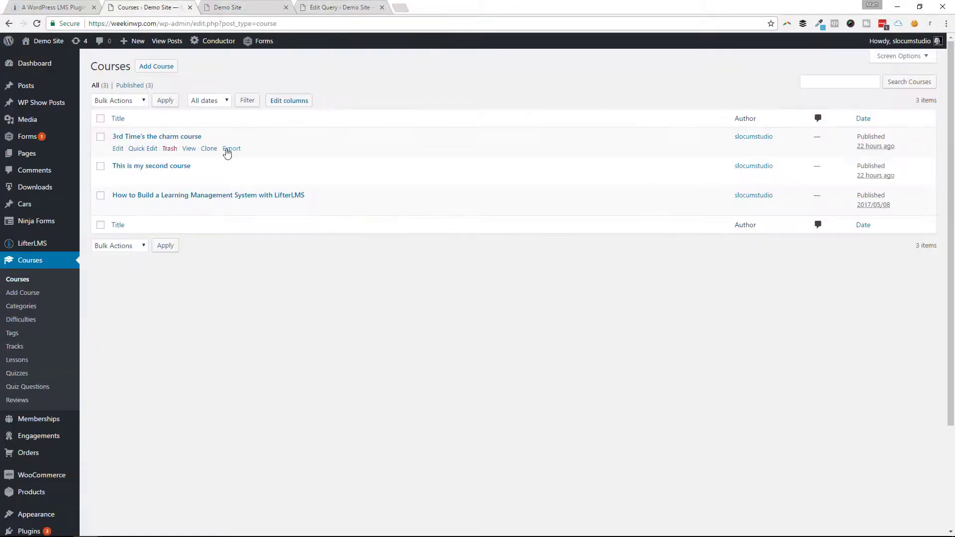
pyautogui.click(238, 6)
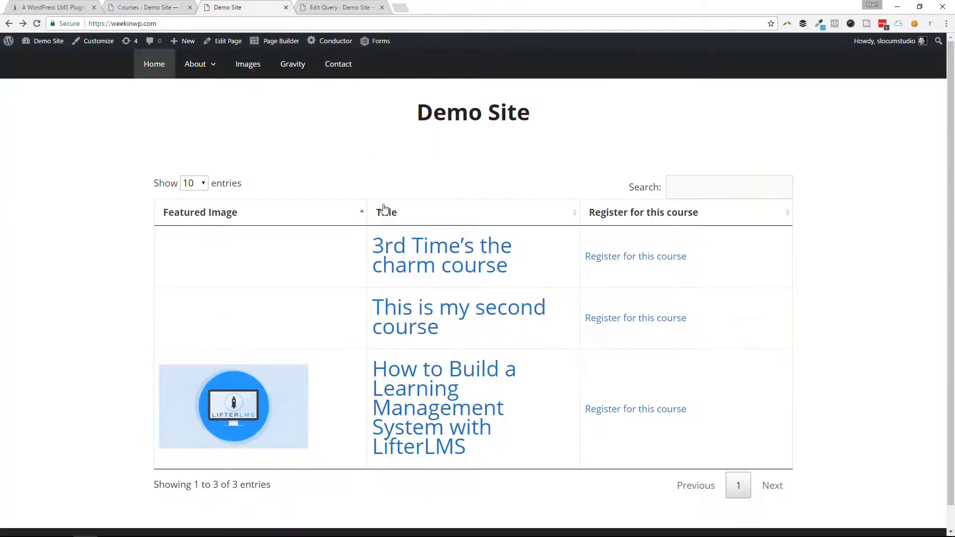
pyautogui.click(643, 212)
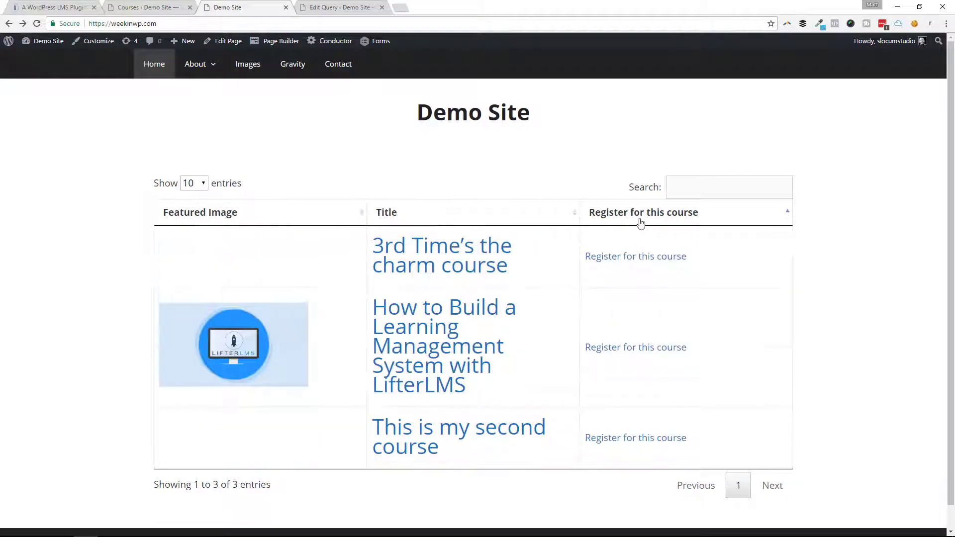
pyautogui.moveTo(428, 232)
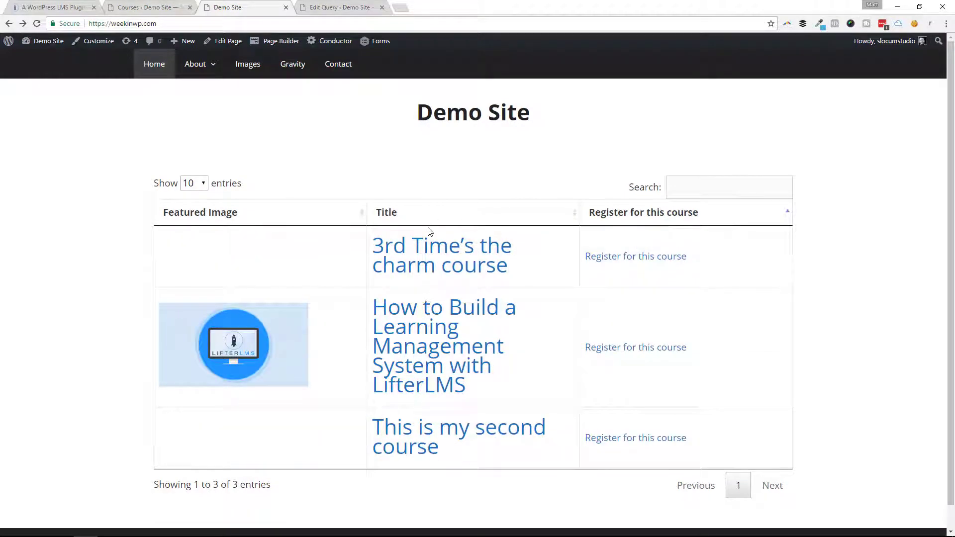
pyautogui.moveTo(444, 97)
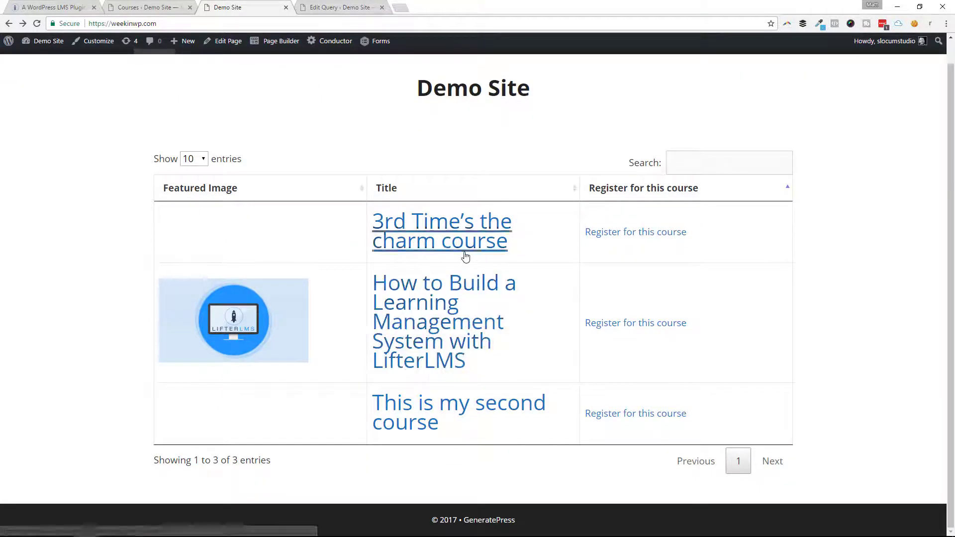
pyautogui.moveTo(442, 229)
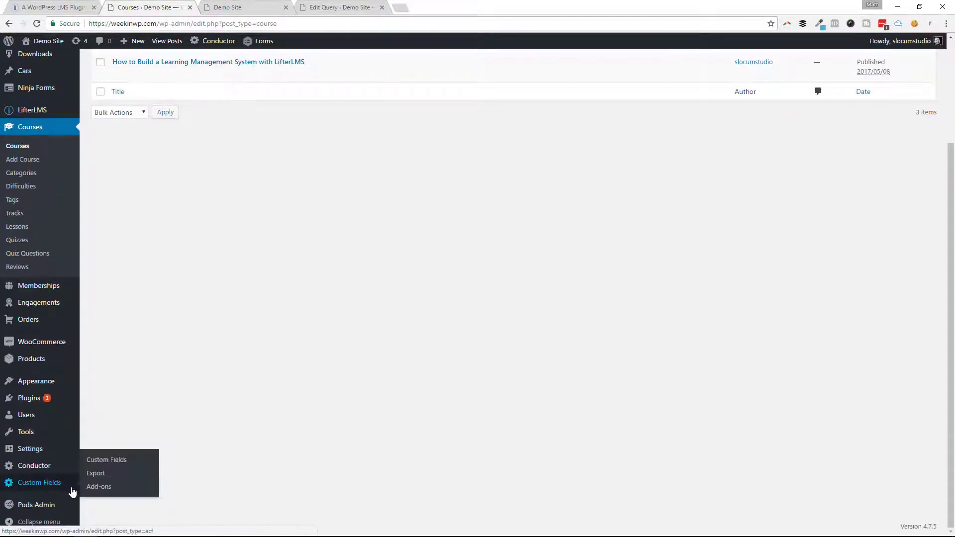
# Edit the ACF Course descriptors field group, keeping its location rule on post type.
pyautogui.click(106, 459)
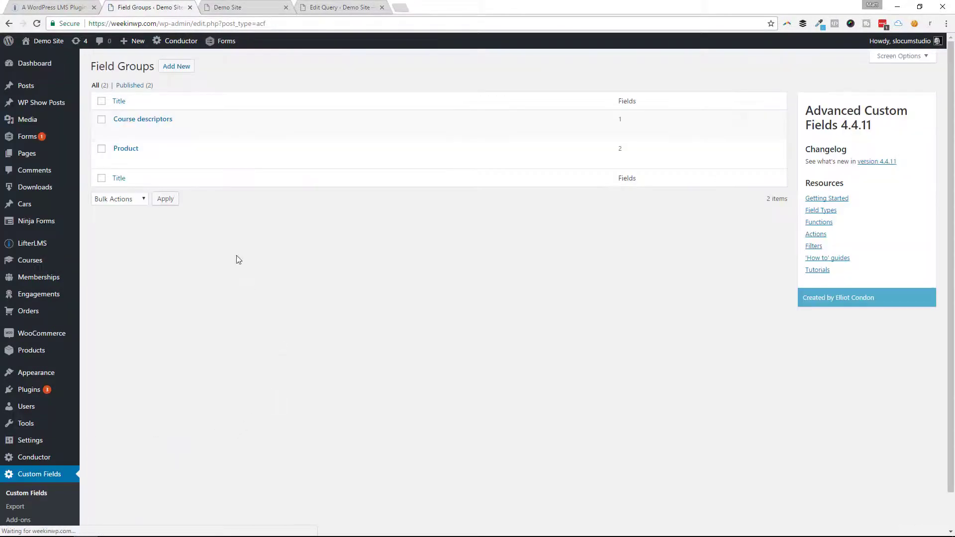
pyautogui.click(142, 119)
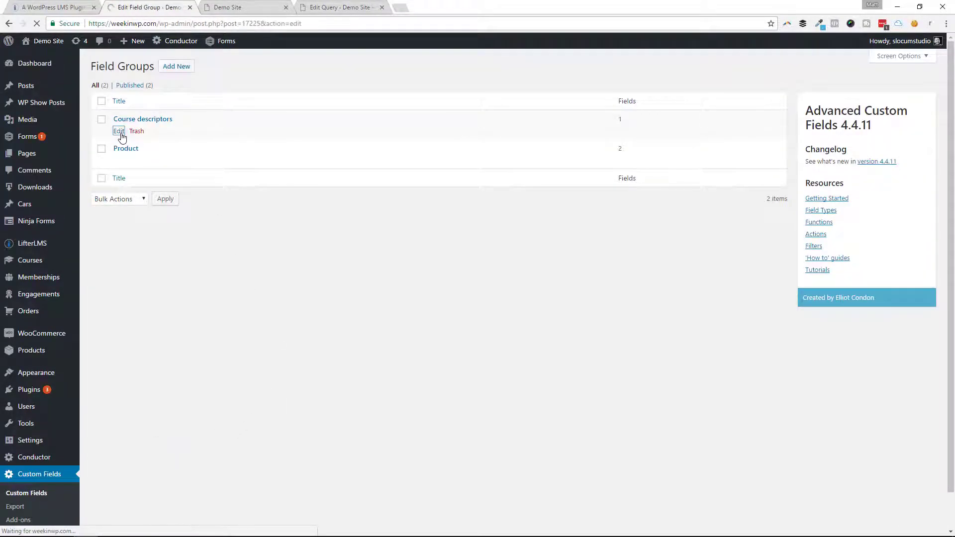
pyautogui.click(118, 132)
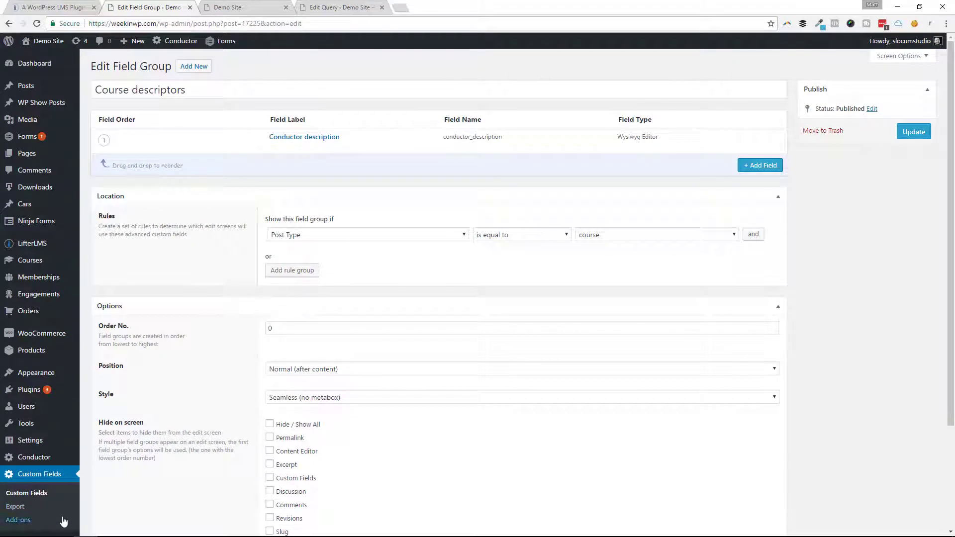
pyautogui.moveTo(497, 210)
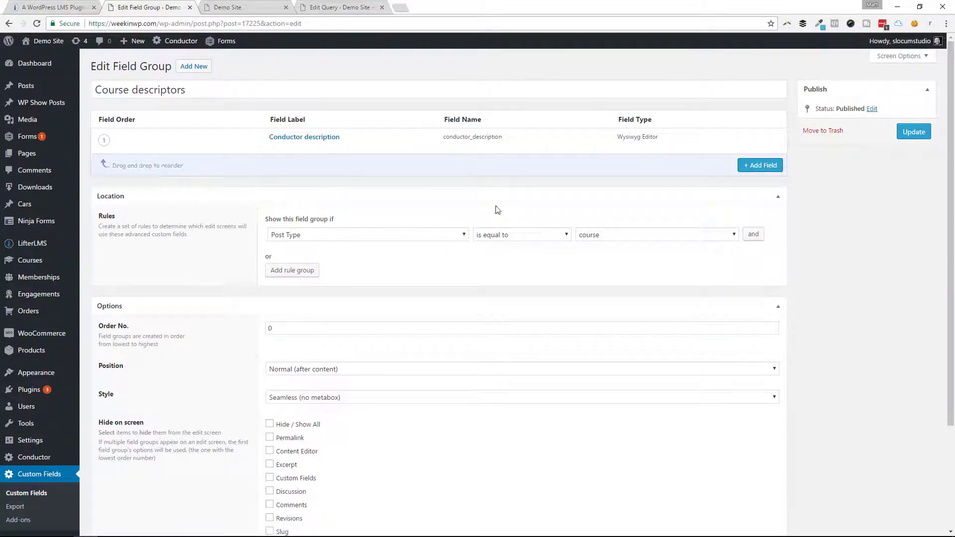
pyautogui.moveTo(304, 136)
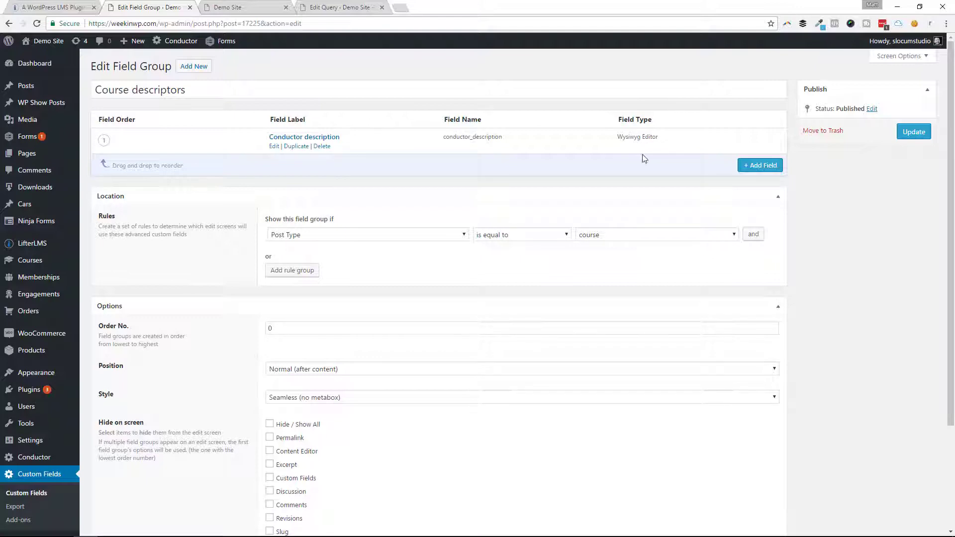
pyautogui.click(365, 235)
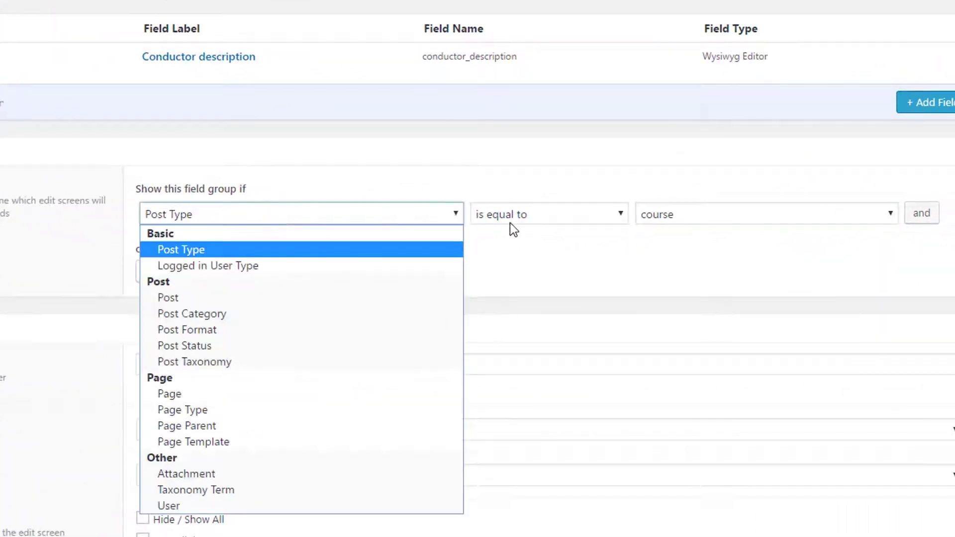
pyautogui.click(180, 249)
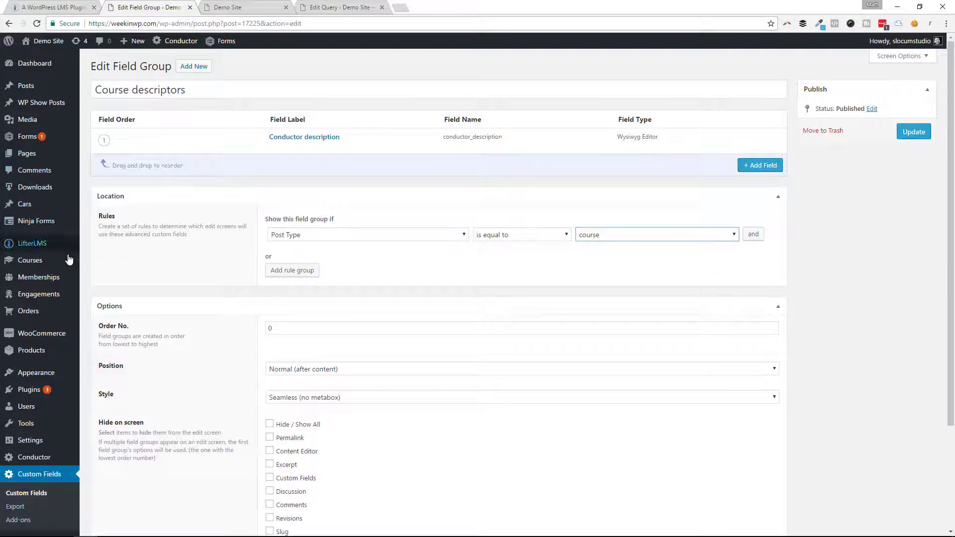
# Give 3rd Time's the charm course the Conductor description "You should really buy this course! It's amazing!" and save it.
pyautogui.click(28, 260)
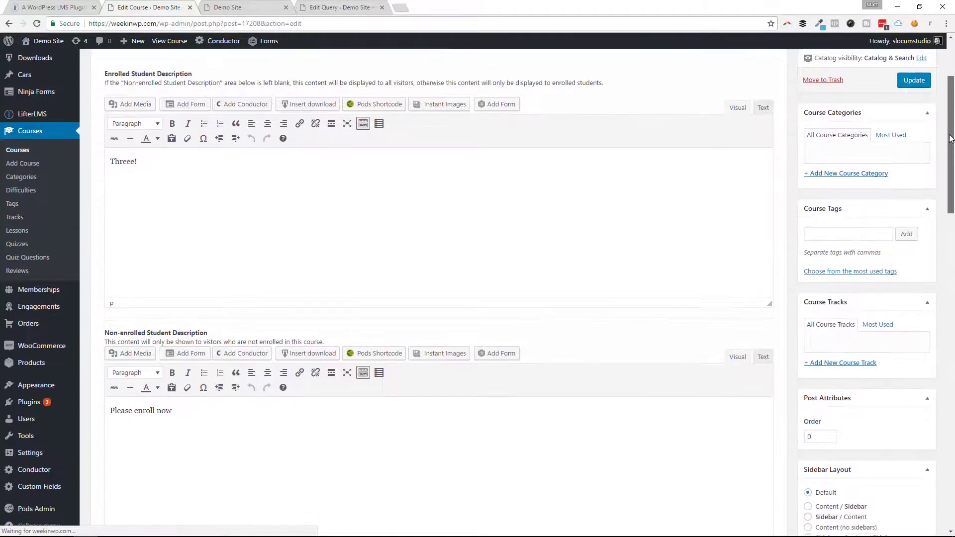
pyautogui.scroll(-3)
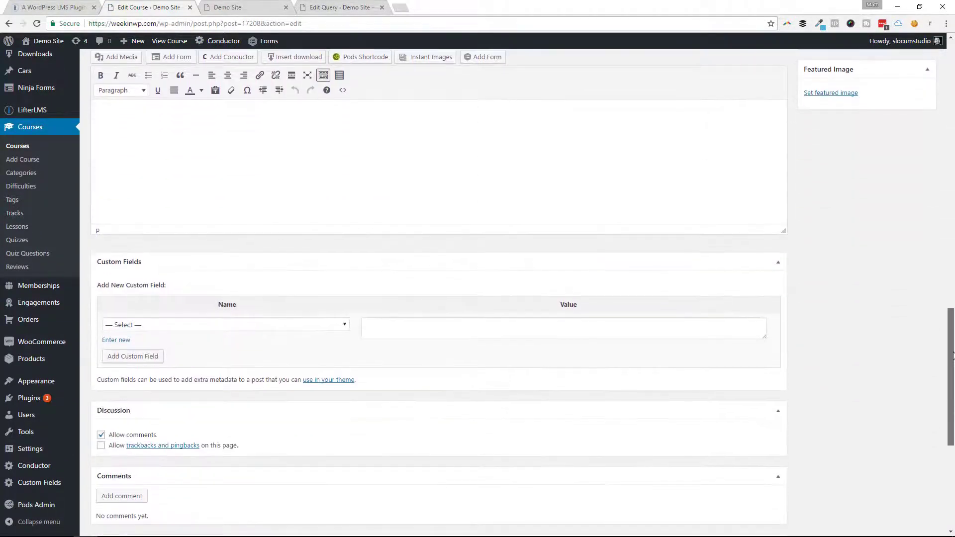
pyautogui.scroll(-3)
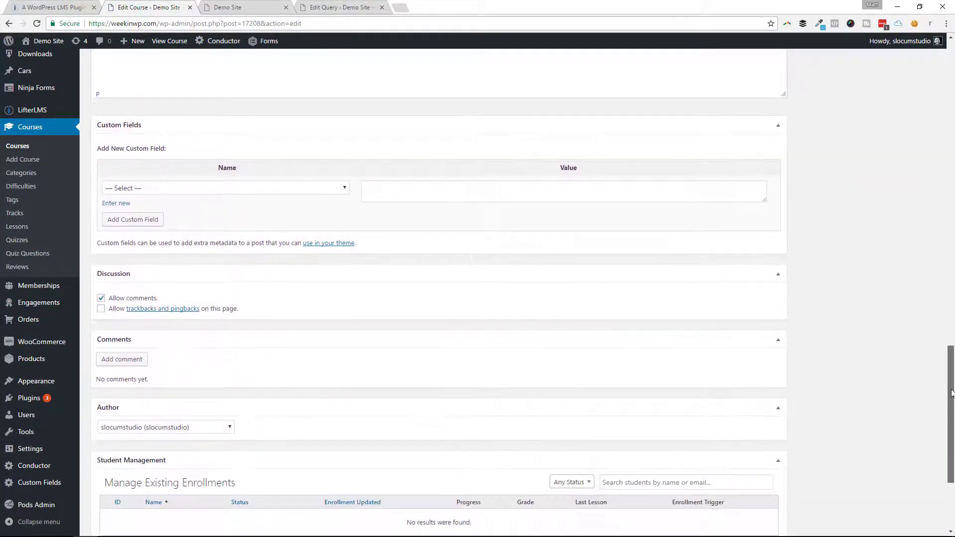
pyautogui.scroll(3)
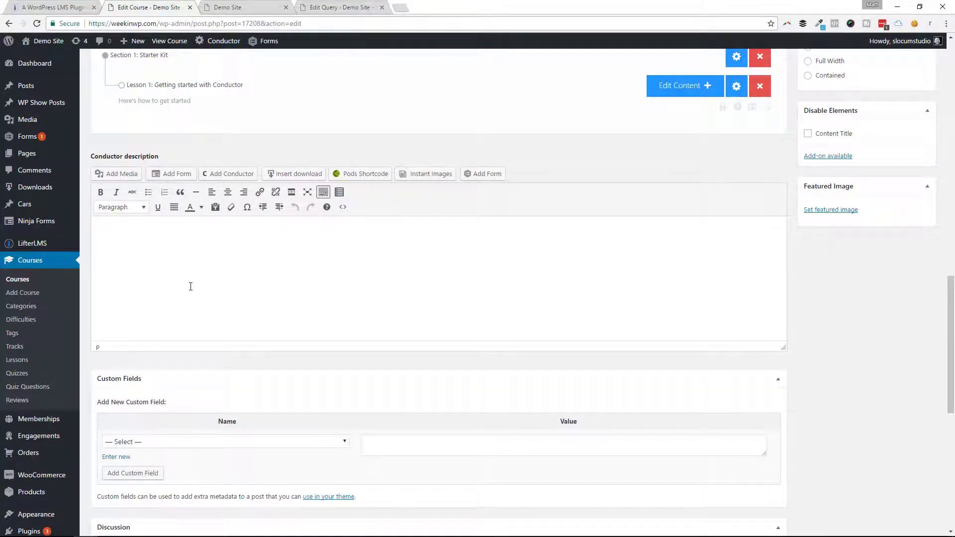
pyautogui.write('You should really buy this cour')
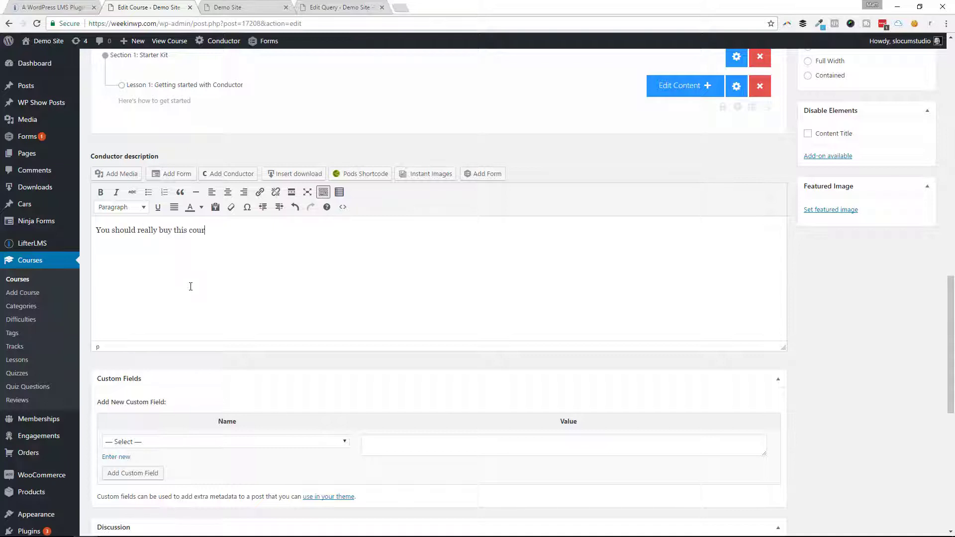
pyautogui.write('se! IT')
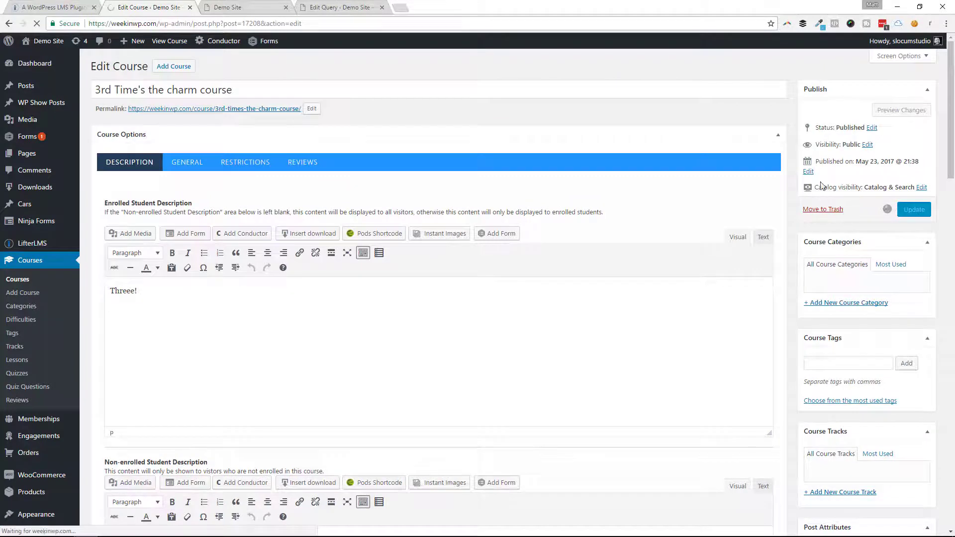
pyautogui.click(913, 209)
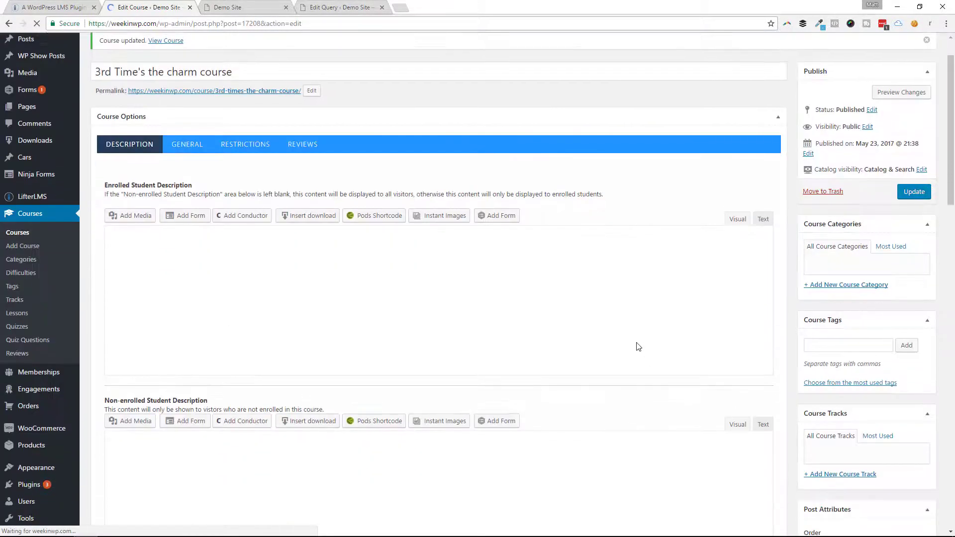
pyautogui.scroll(-3)
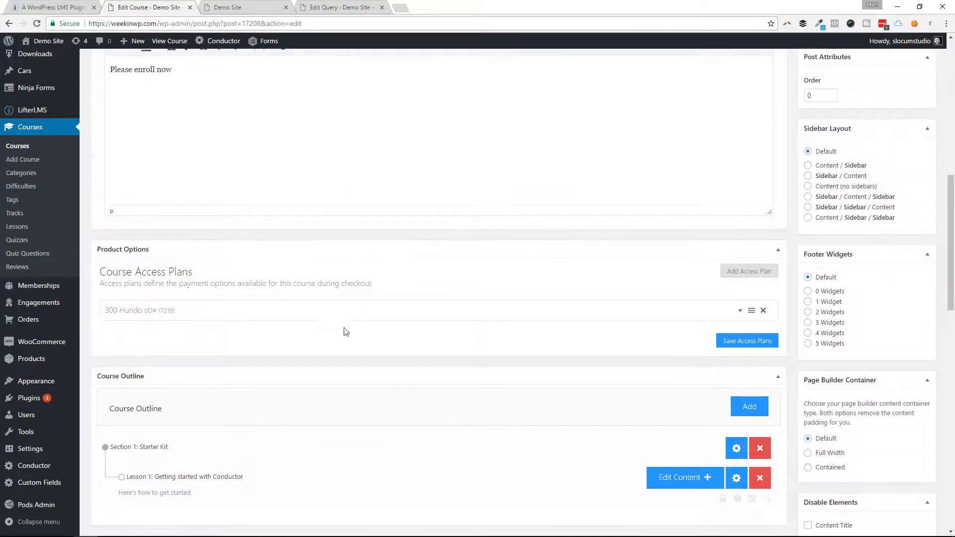
pyautogui.scroll(-3)
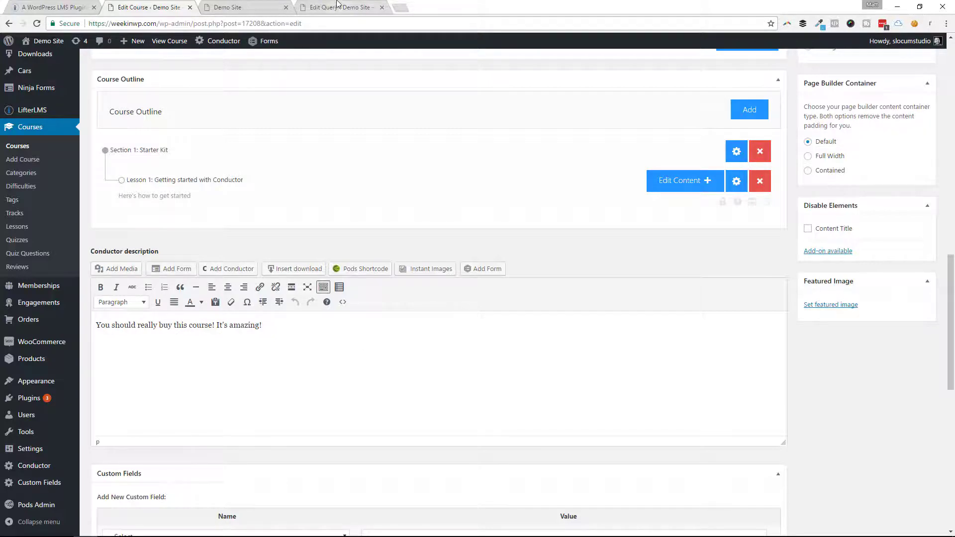
# Add the conductor_description custom field as an output element of the LifterLMS query.
pyautogui.click(341, 7)
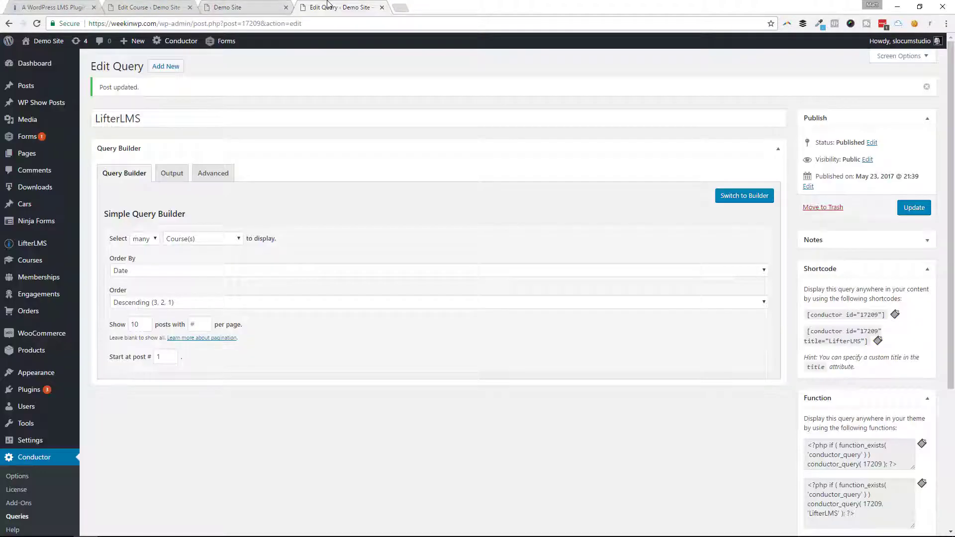
pyautogui.click(912, 207)
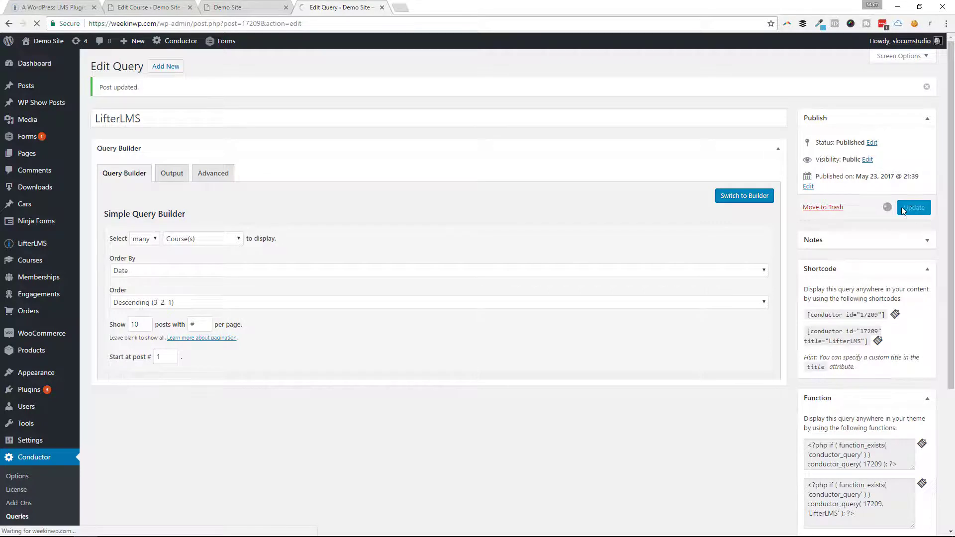
pyautogui.click(913, 207)
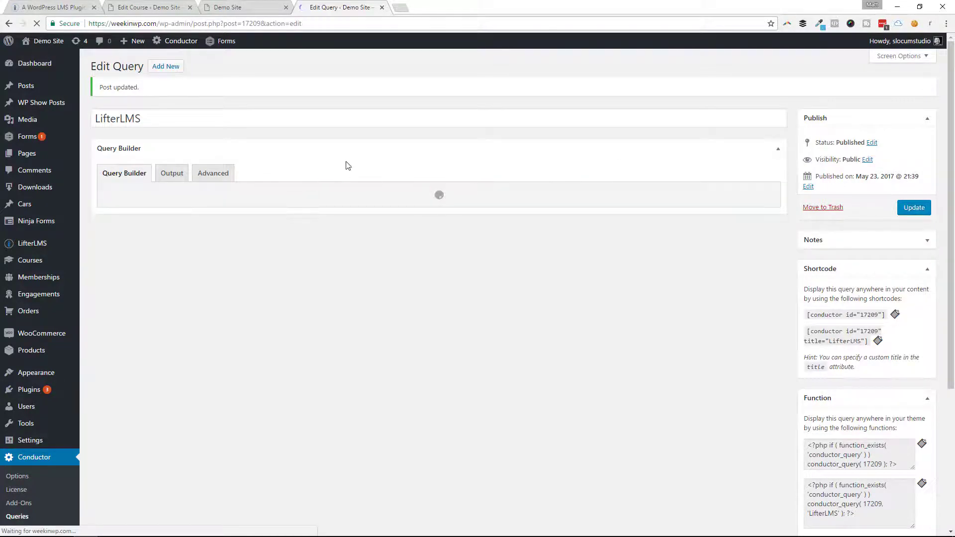
pyautogui.click(171, 173)
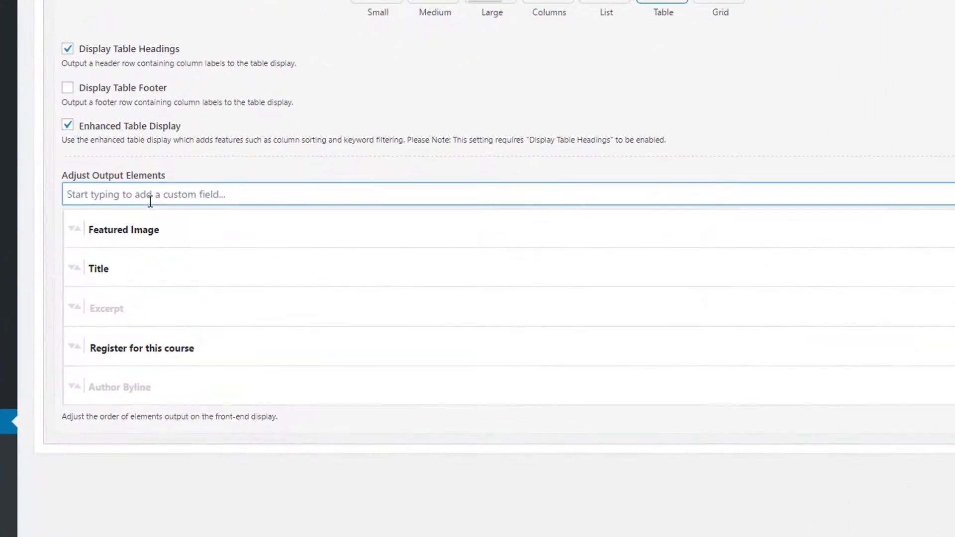
pyautogui.write('condu')
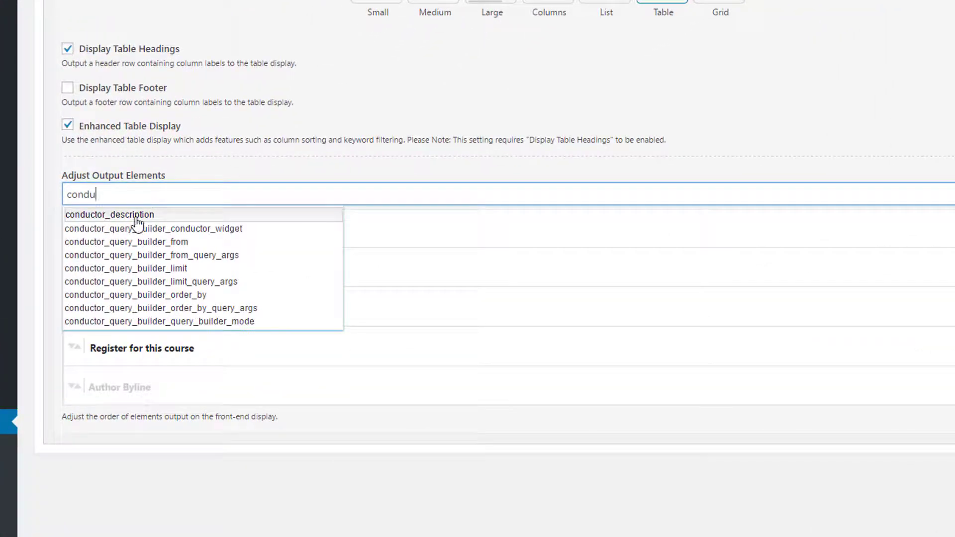
pyautogui.click(109, 214)
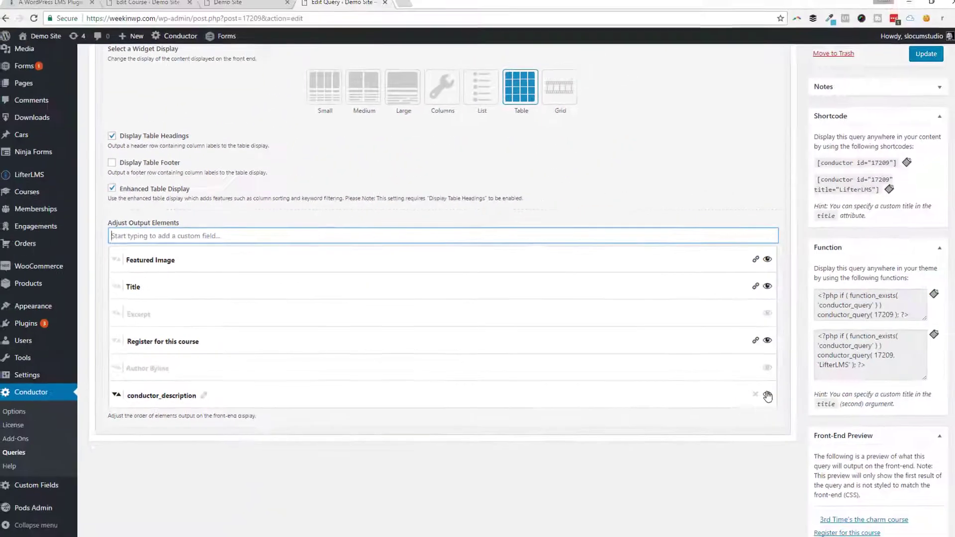
# Save the query and check the new description column on the home page table.
pyautogui.click(913, 58)
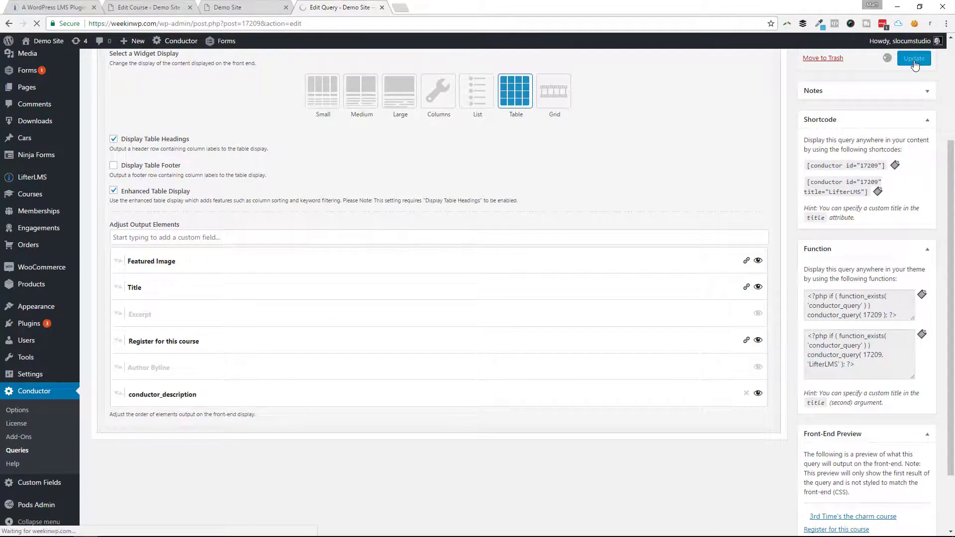
pyautogui.click(913, 58)
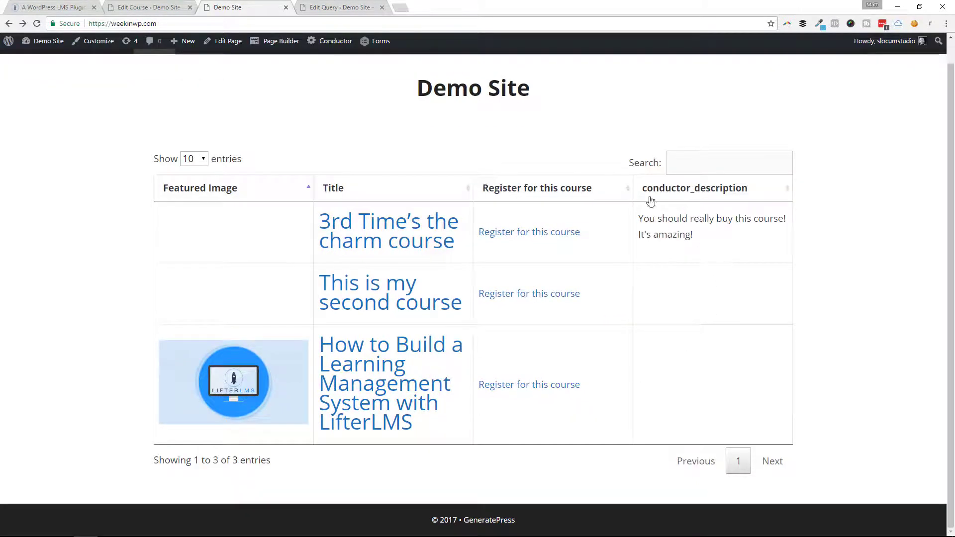
pyautogui.moveTo(769, 237)
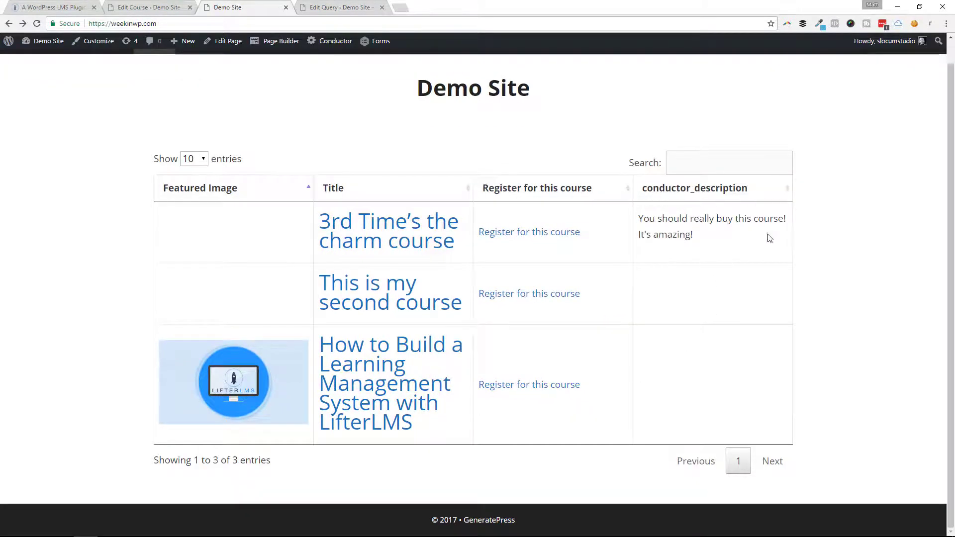
pyautogui.click(340, 7)
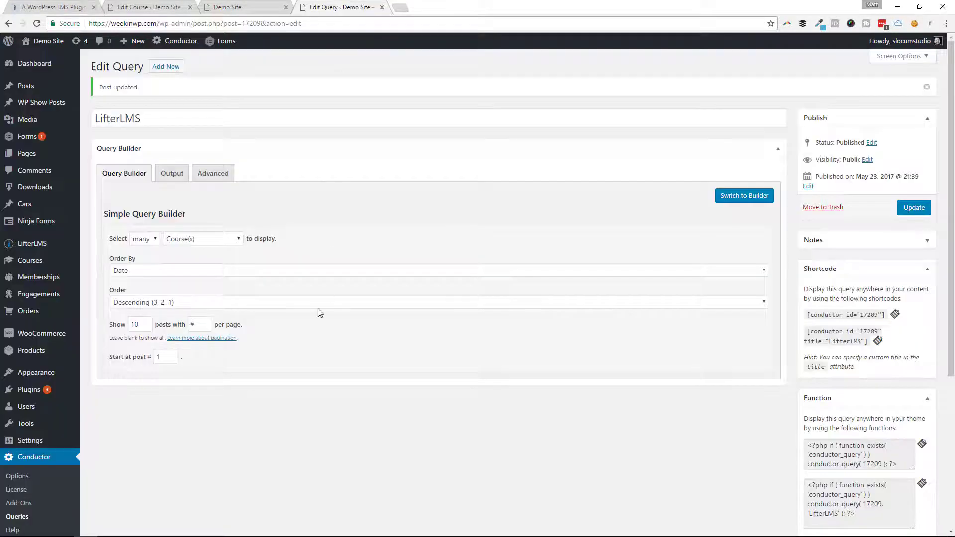
# Relabel the conductor_description output element as Summary and save the query.
pyautogui.click(171, 172)
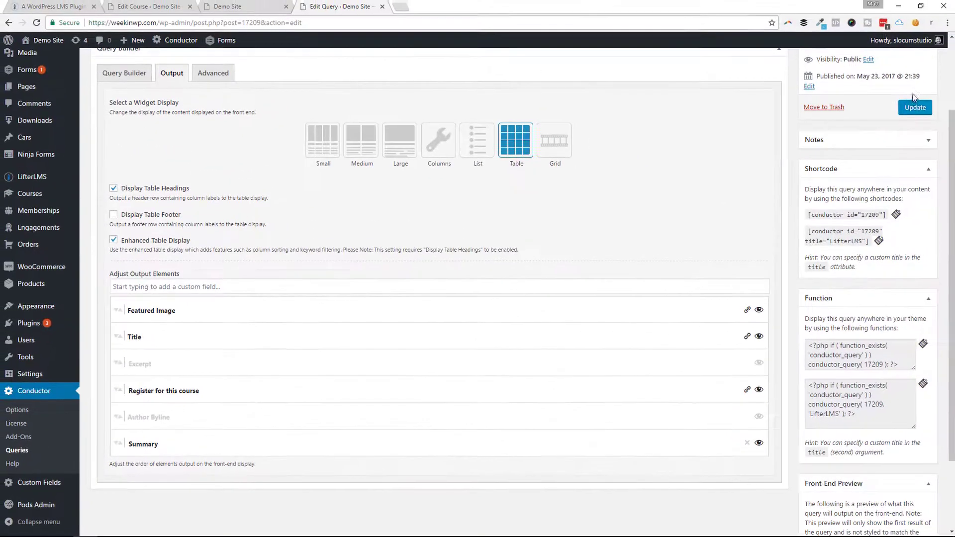
pyautogui.click(235, 7)
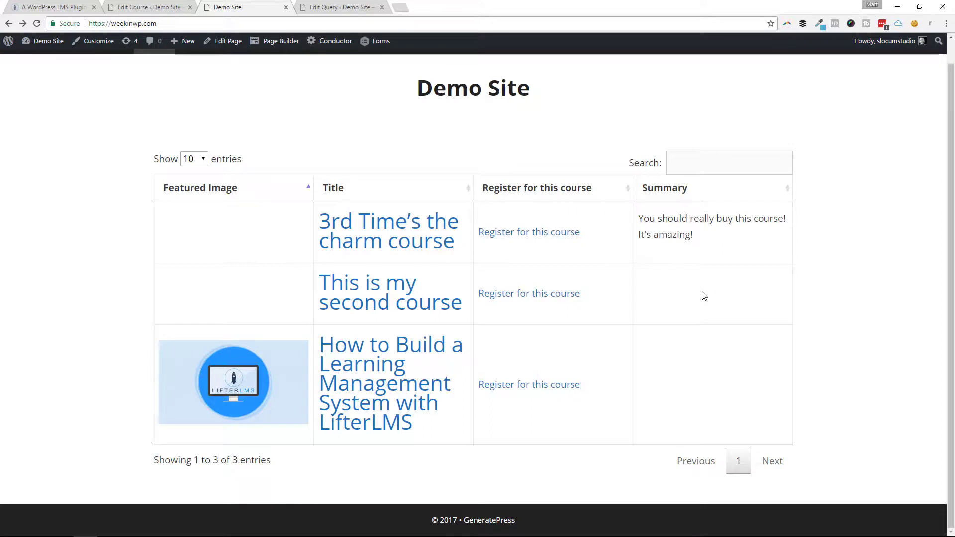
pyautogui.moveTo(723, 256)
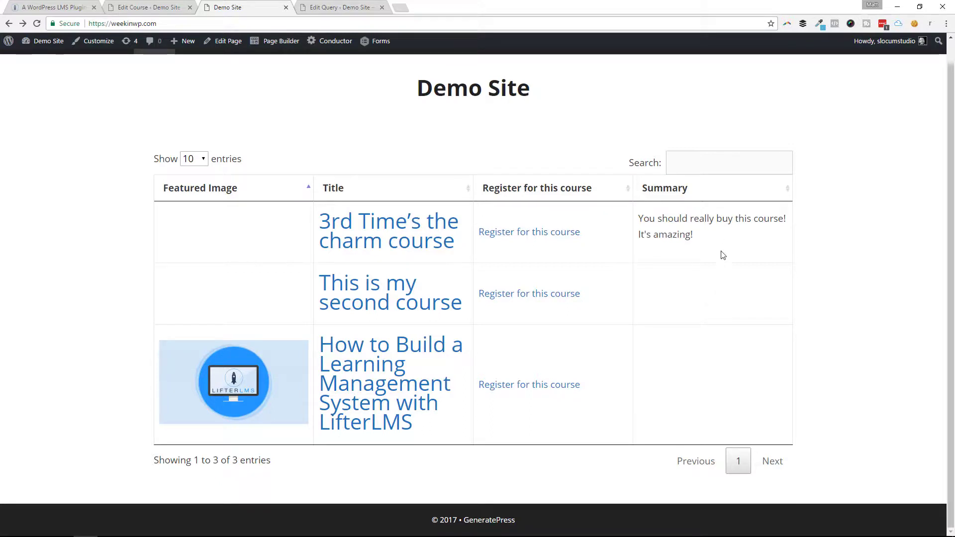
pyautogui.moveTo(628, 297)
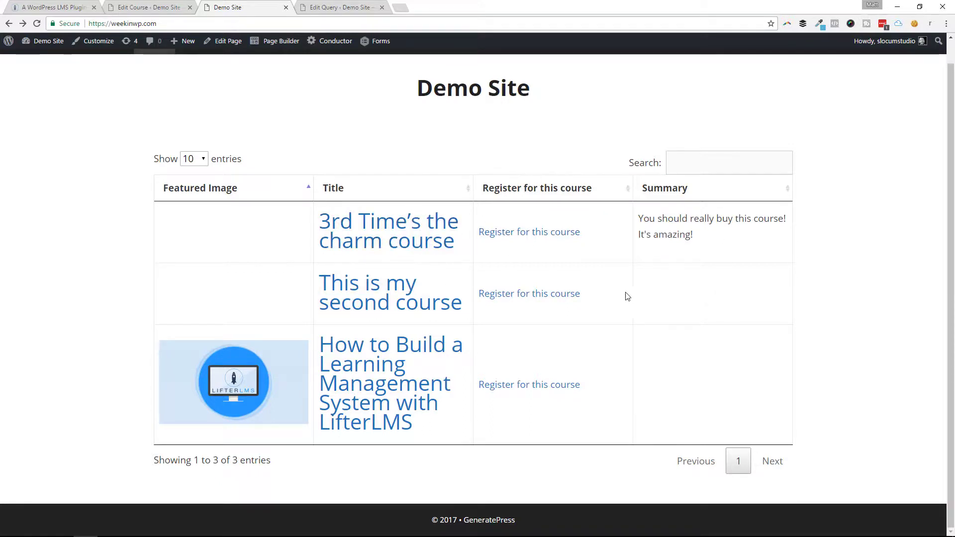
pyautogui.moveTo(630, 252)
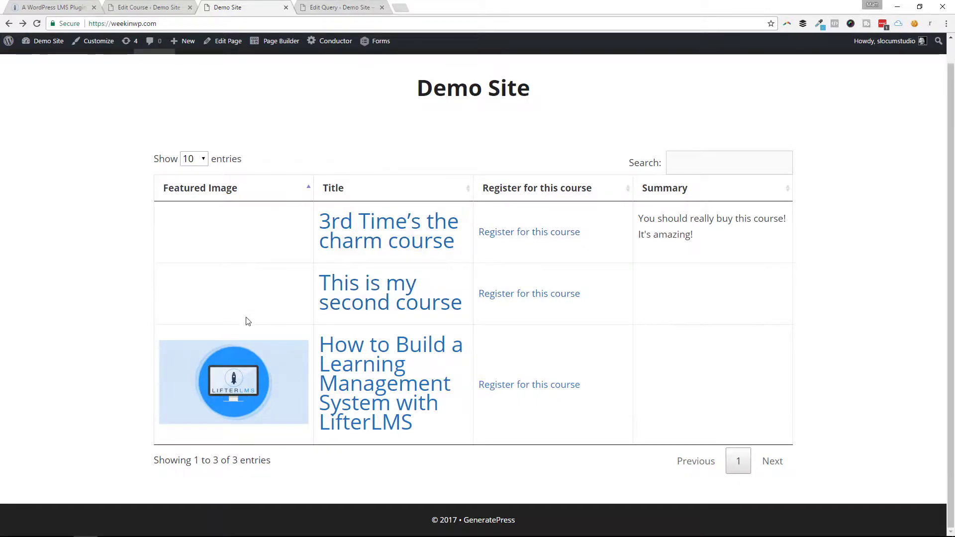
pyautogui.moveTo(219, 411)
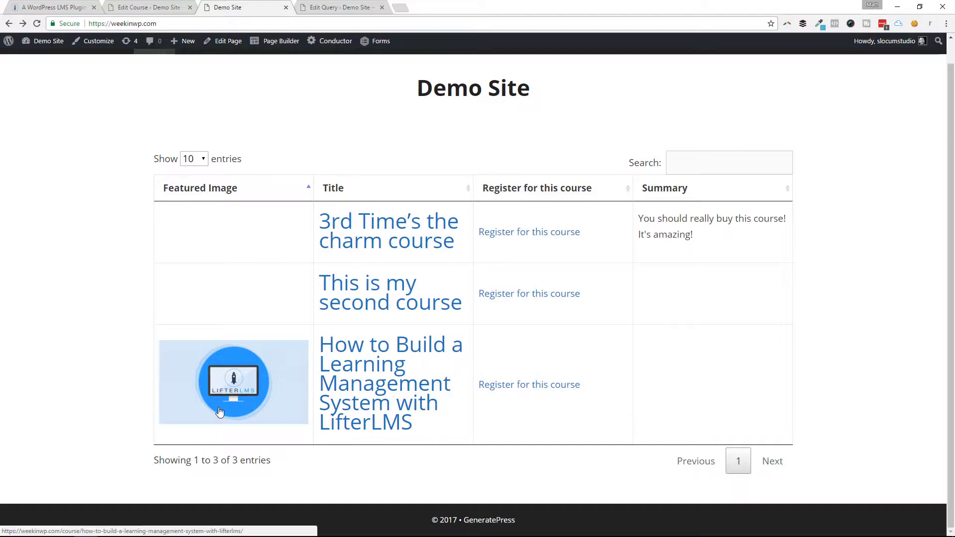
pyautogui.moveTo(264, 397)
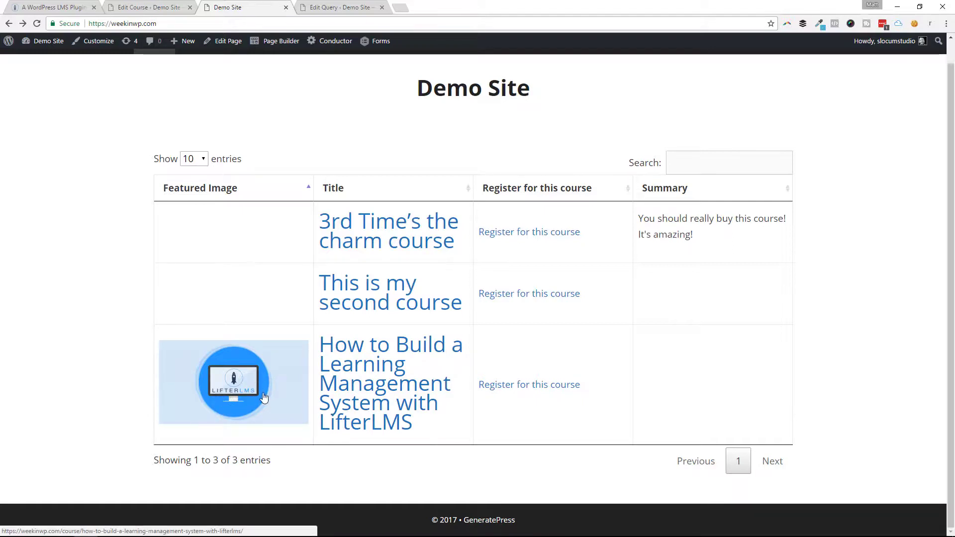
pyautogui.moveTo(735, 245)
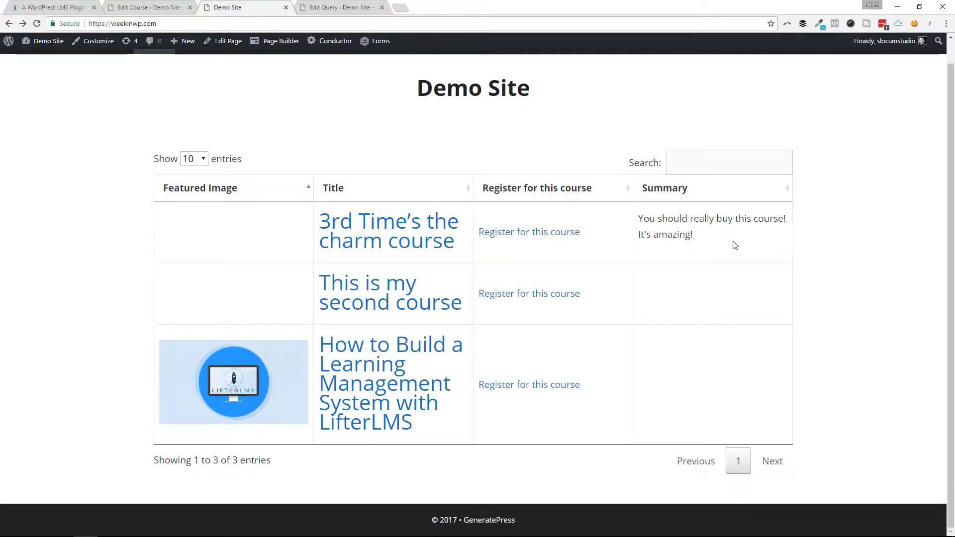
pyautogui.moveTo(617, 230)
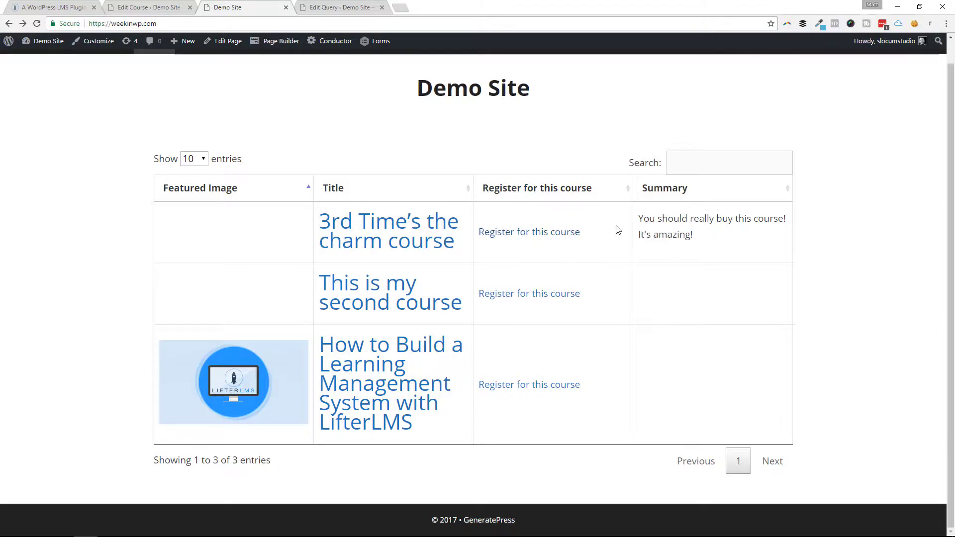
pyautogui.moveTo(737, 235)
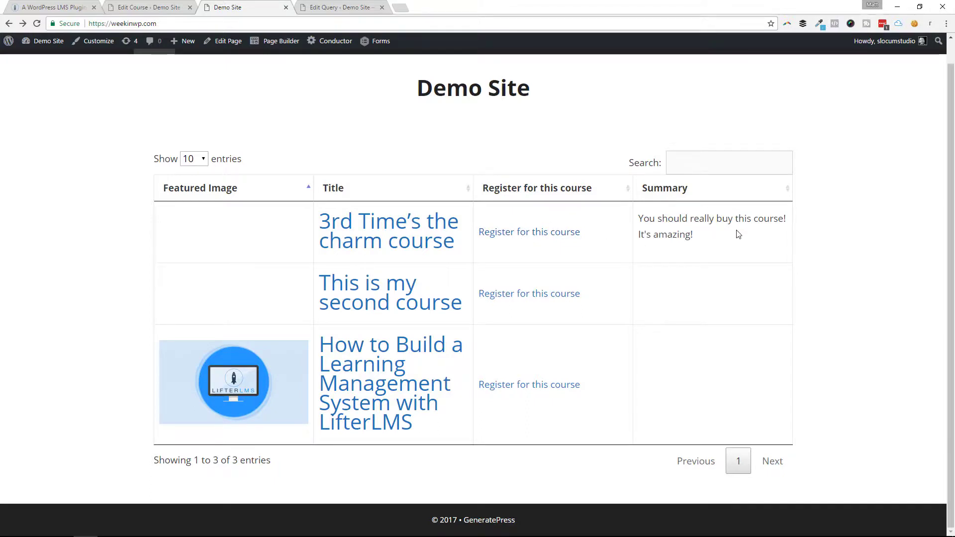
pyautogui.moveTo(706, 232)
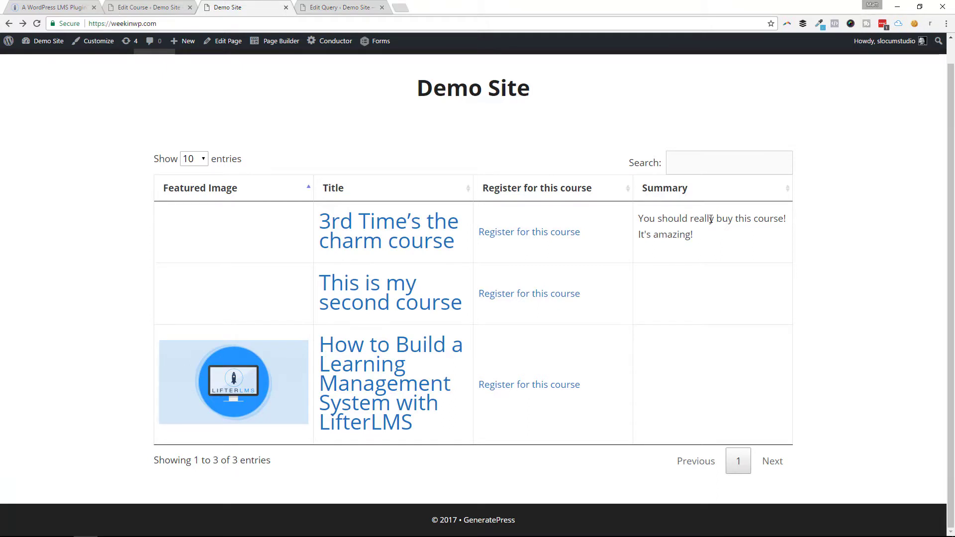
pyautogui.moveTo(424, 4)
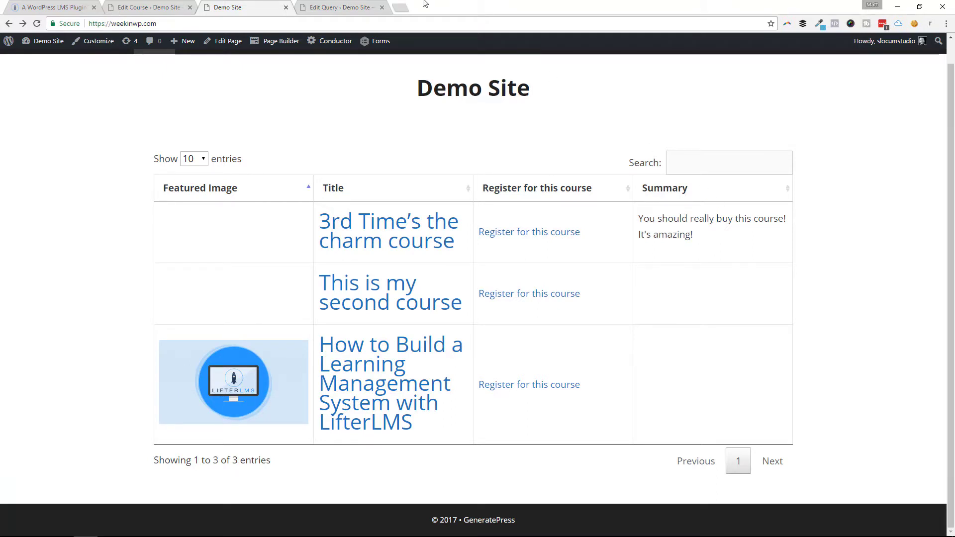